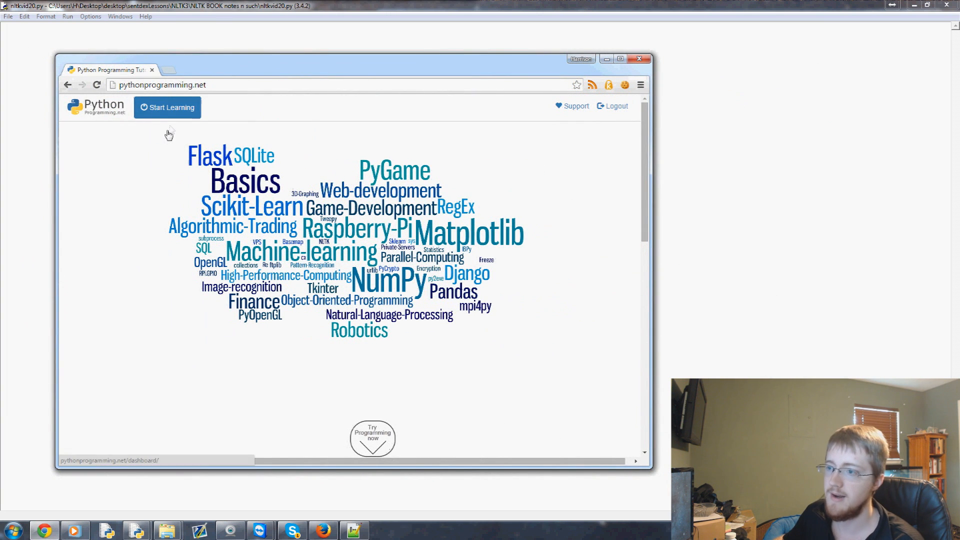
# - Go through Data Analysis > MySQL Database to the 'Streaming Tweets from Twitter to Database' tutorial
pyautogui.click(167, 107)
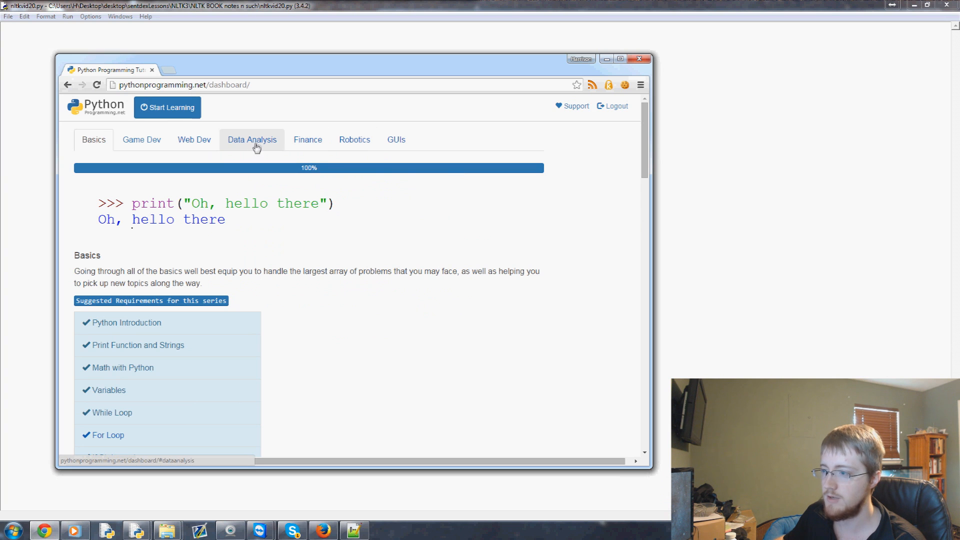
pyautogui.click(251, 139)
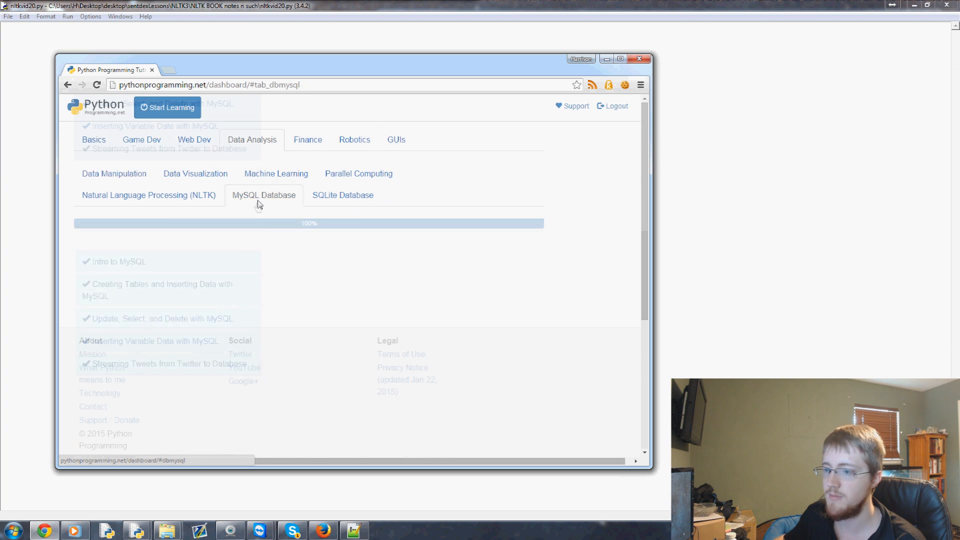
pyautogui.click(164, 364)
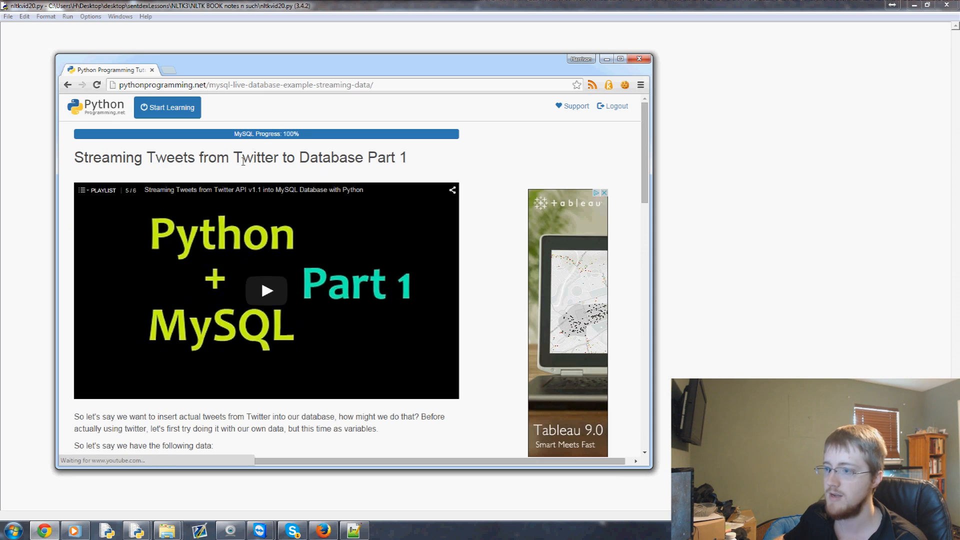
pyautogui.scroll(-3)
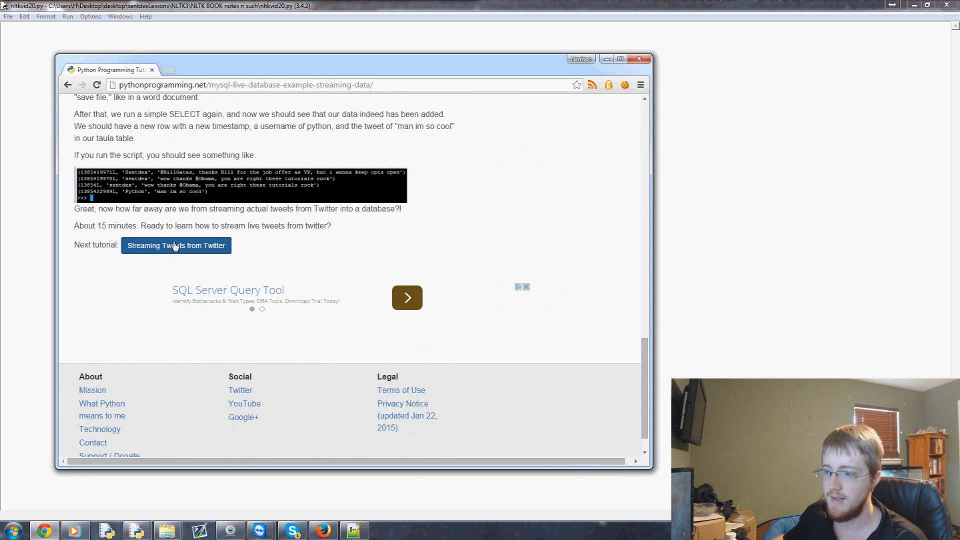
pyautogui.click(176, 245)
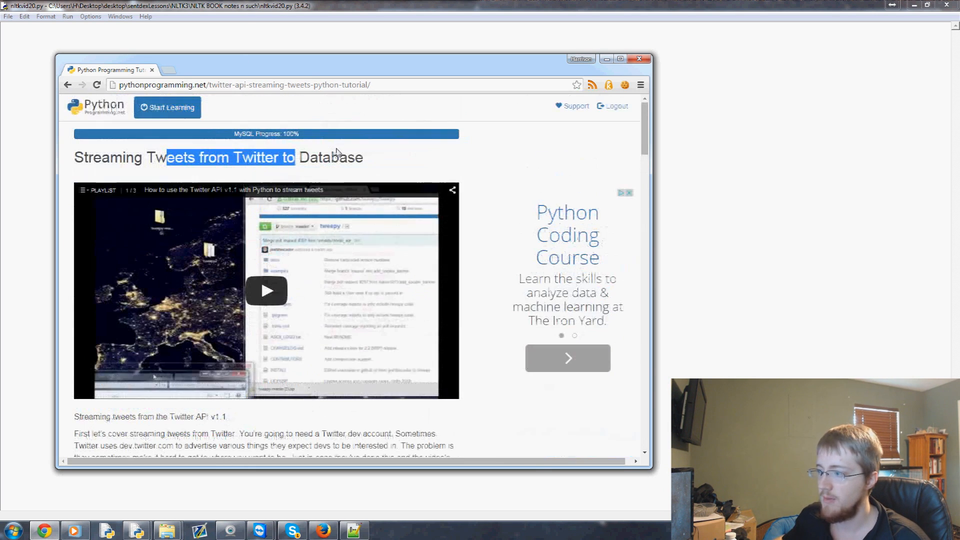
# - Narrow the browser window and scroll to the 'All together now' complete code block
pyautogui.moveTo(651, 217); pyautogui.dragTo(518, 217)
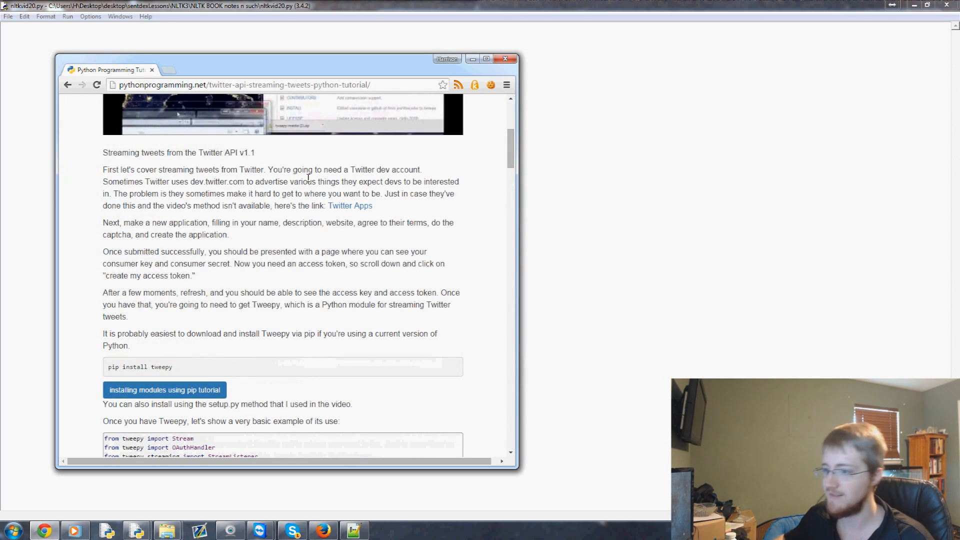
pyautogui.scroll(-3)
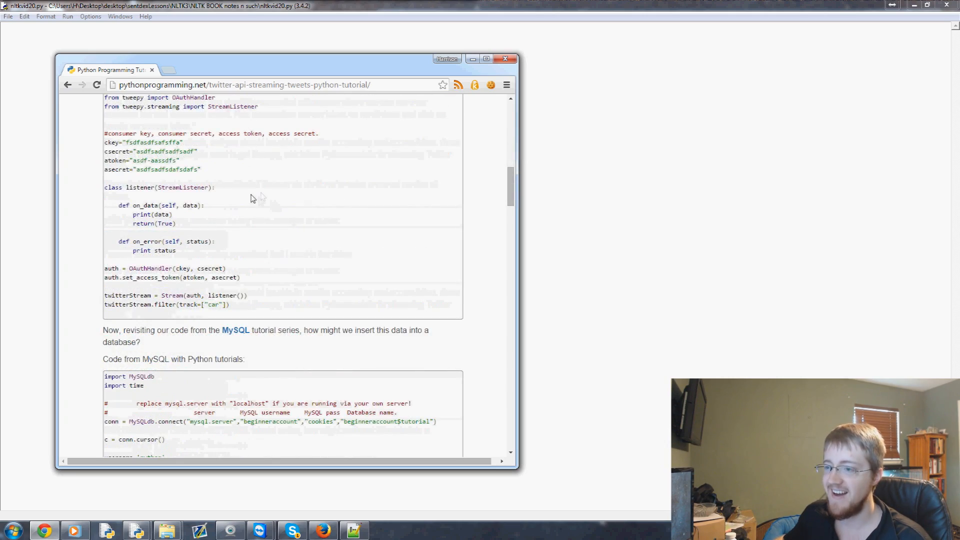
pyautogui.scroll(-3)
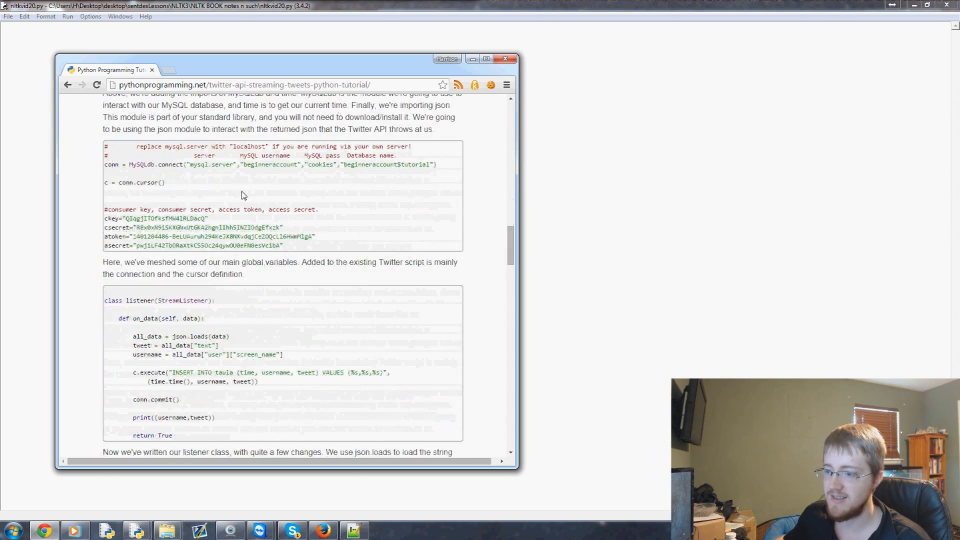
pyautogui.scroll(-3)
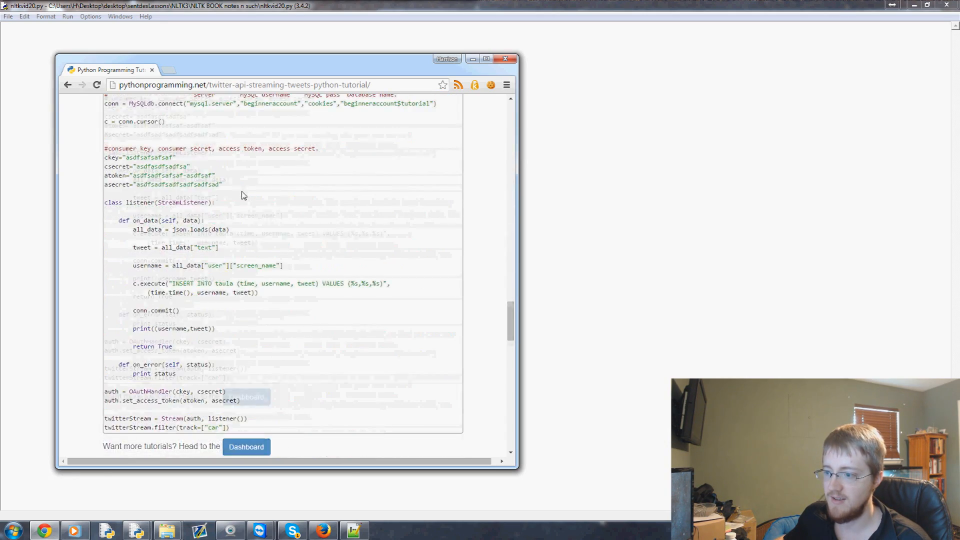
pyautogui.scroll(-3)
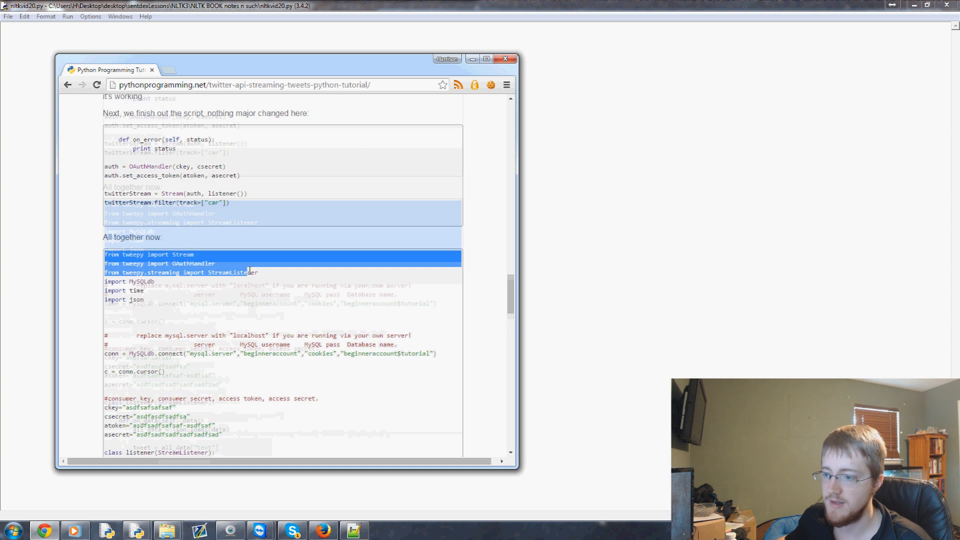
pyautogui.scroll(-3)
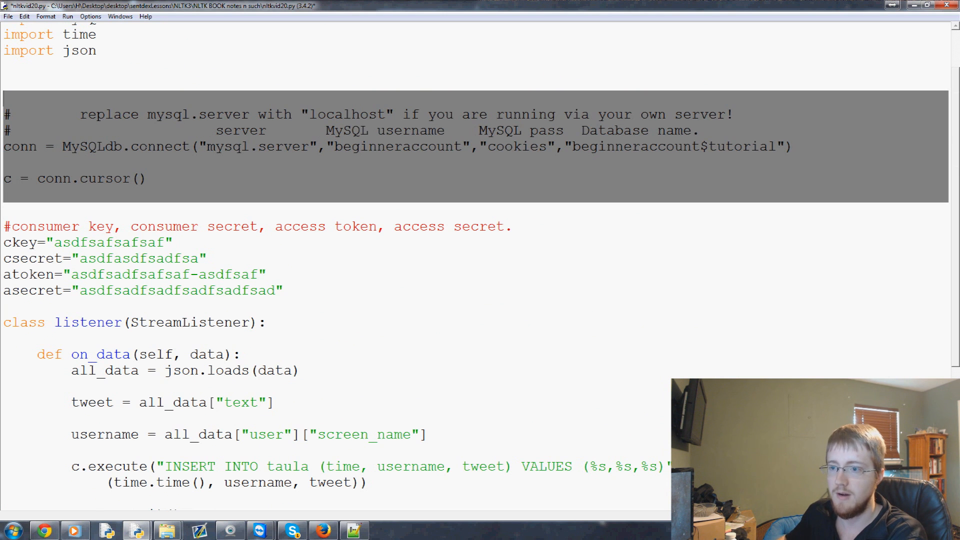
# - Paste the script, drop the MySQLdb, time and cursor lines, and parenthesize print arguments
pyautogui.scroll(-3)
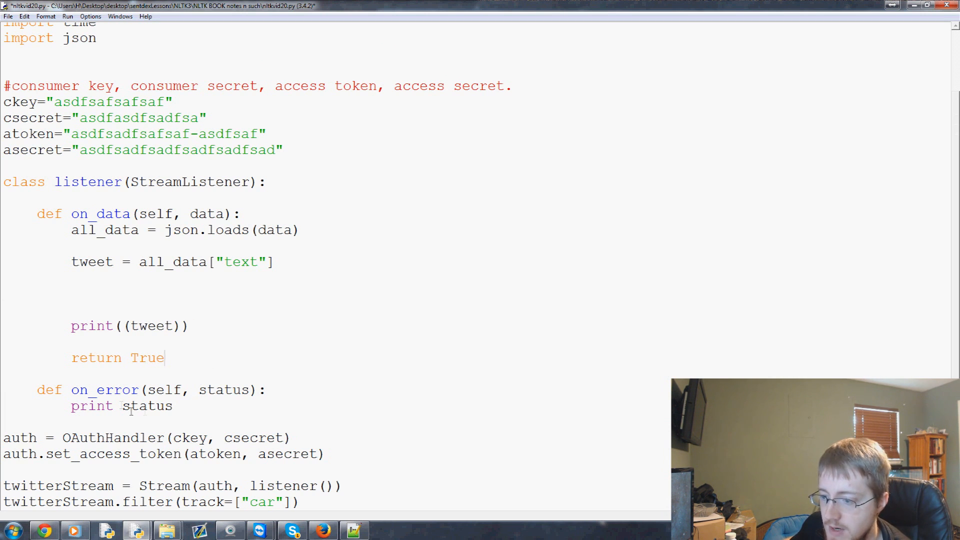
pyautogui.write('(')
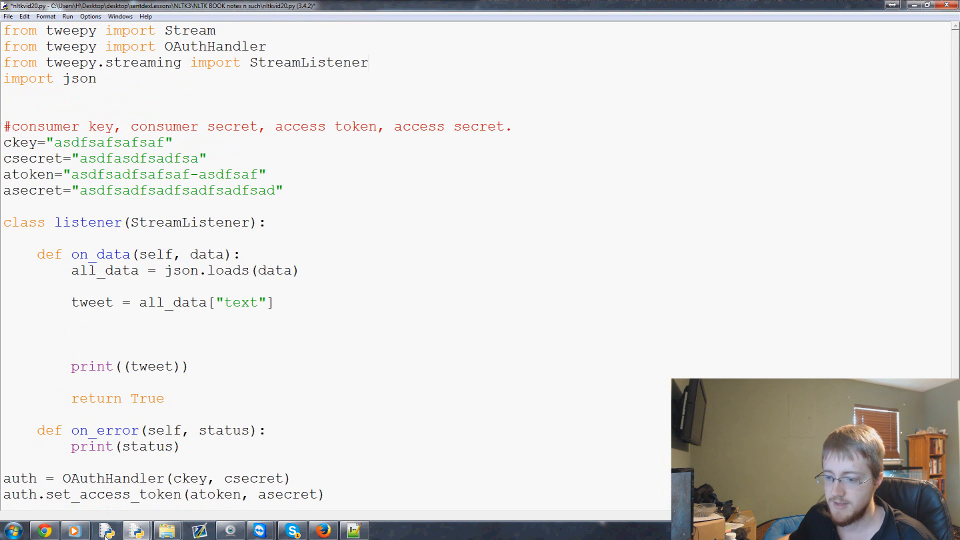
pyautogui.doubleClick(138, 158)
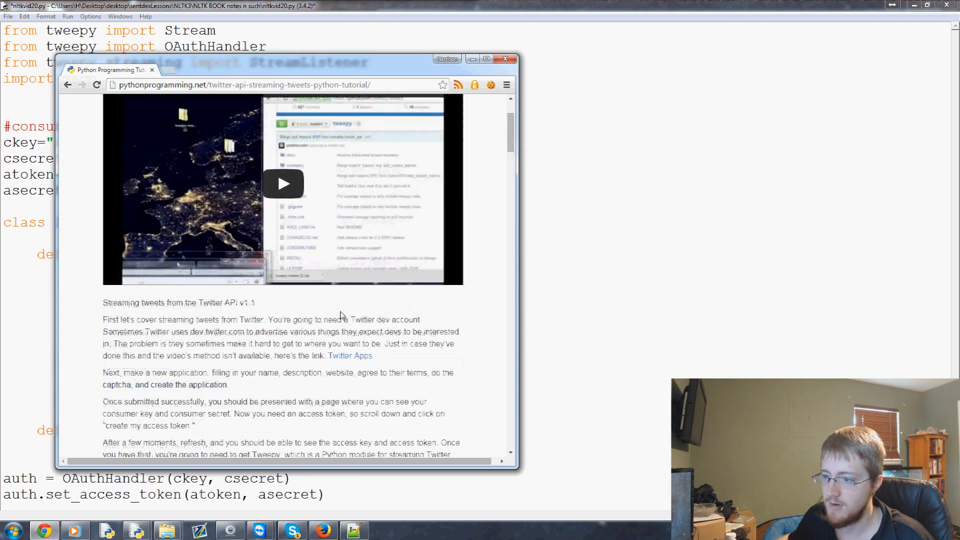
# - Visit dev.twitter.com in a new tab and reach the Create an application form
pyautogui.scroll(-3)
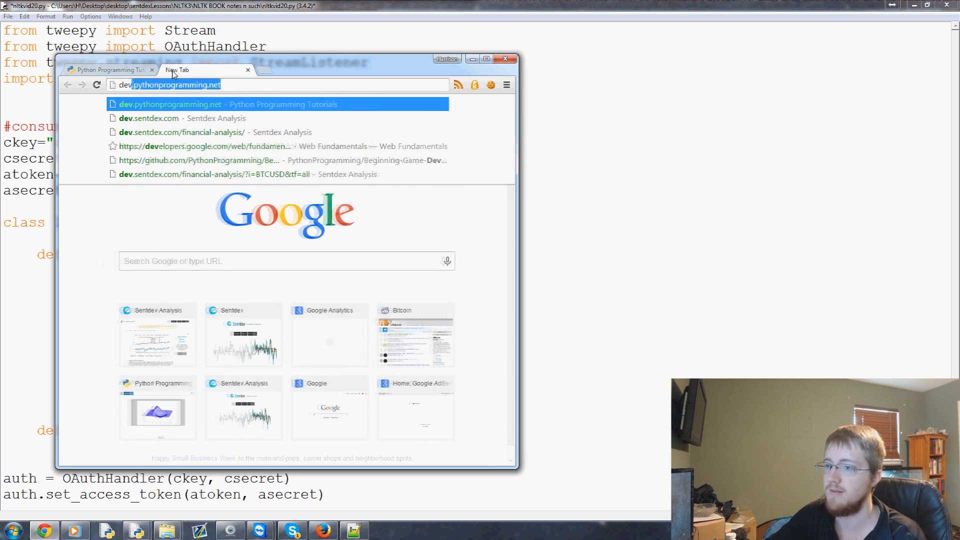
pyautogui.write('dev.twitter.com')
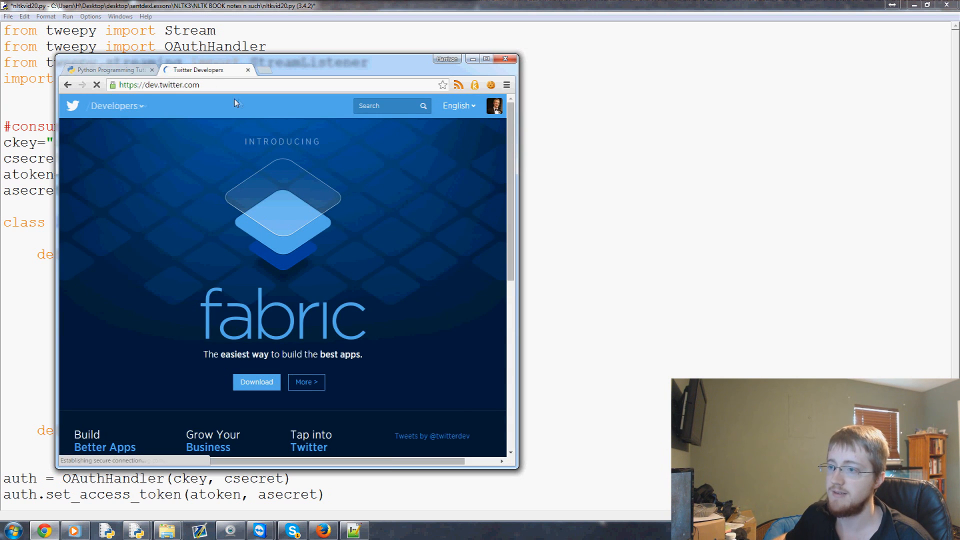
pyautogui.scroll(-3)
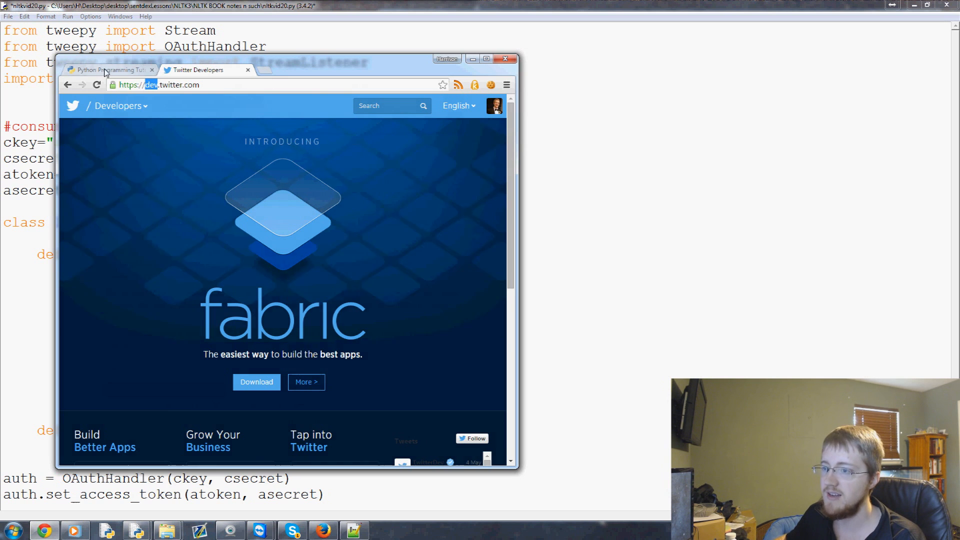
pyautogui.click(110, 69)
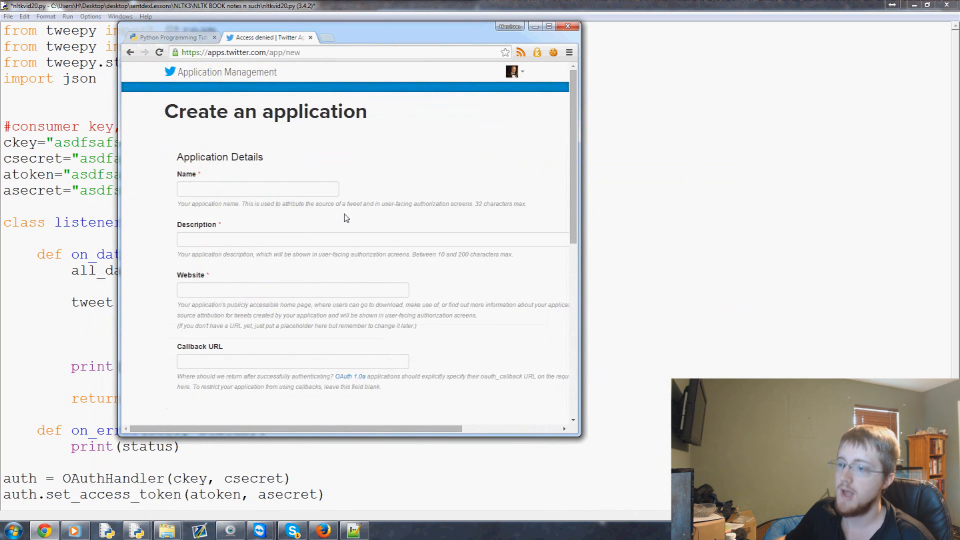
# - Create a Twitter app named 'asdf' with description 'python' and an http website, accepting the agreement
pyautogui.click(257, 188)
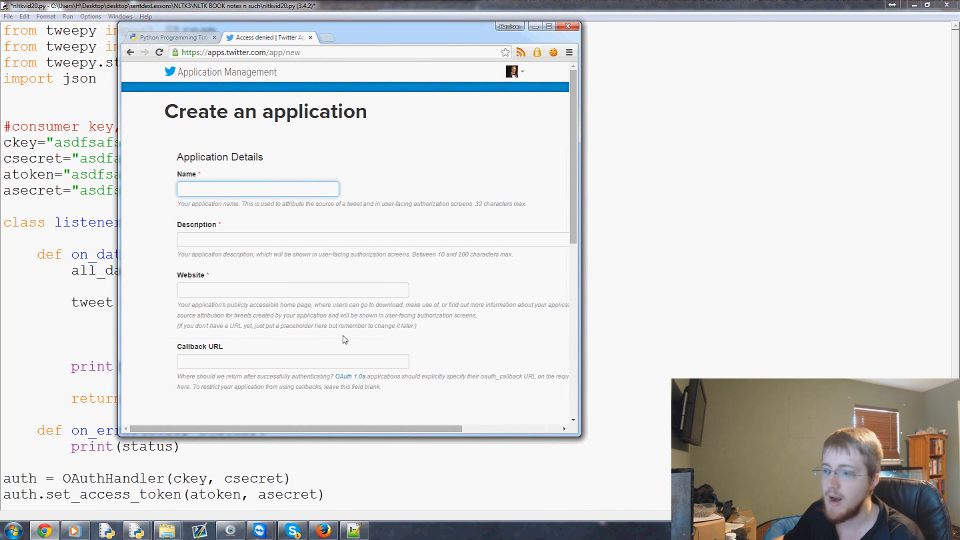
pyautogui.write('asdf')
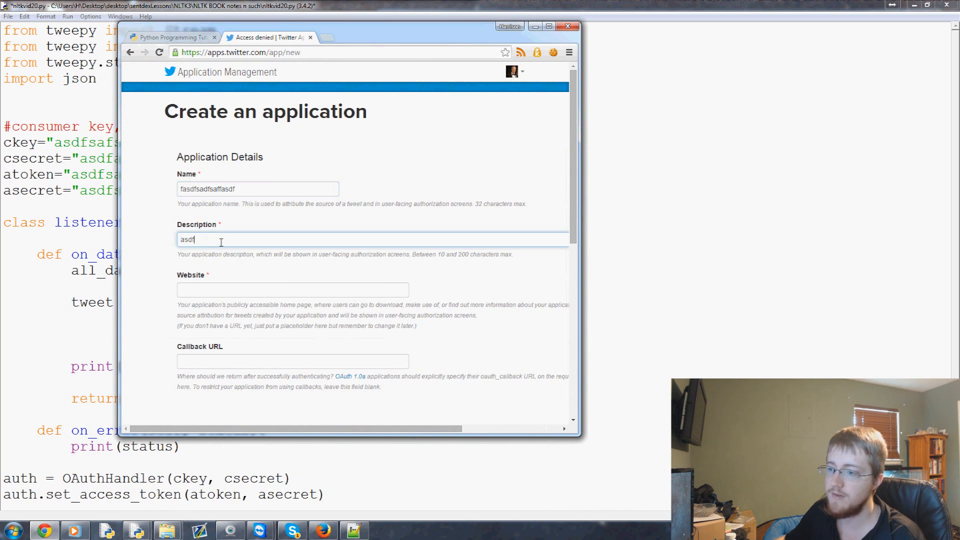
pyautogui.click(292, 290)
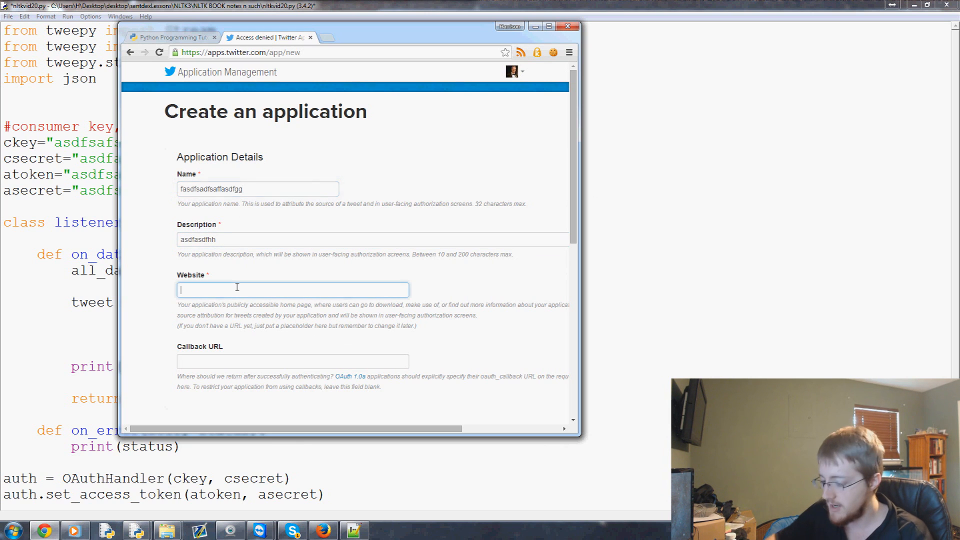
pyautogui.write('python')
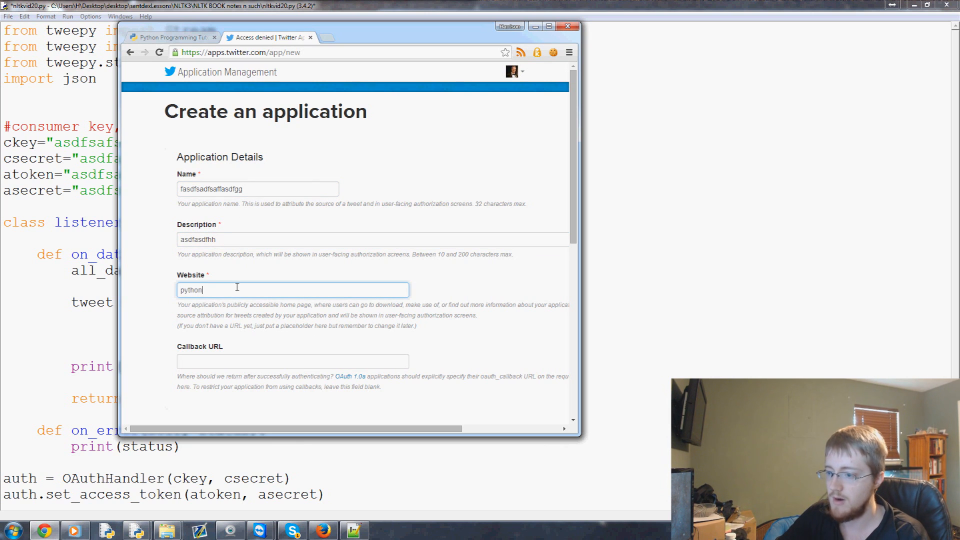
pyautogui.write('http')
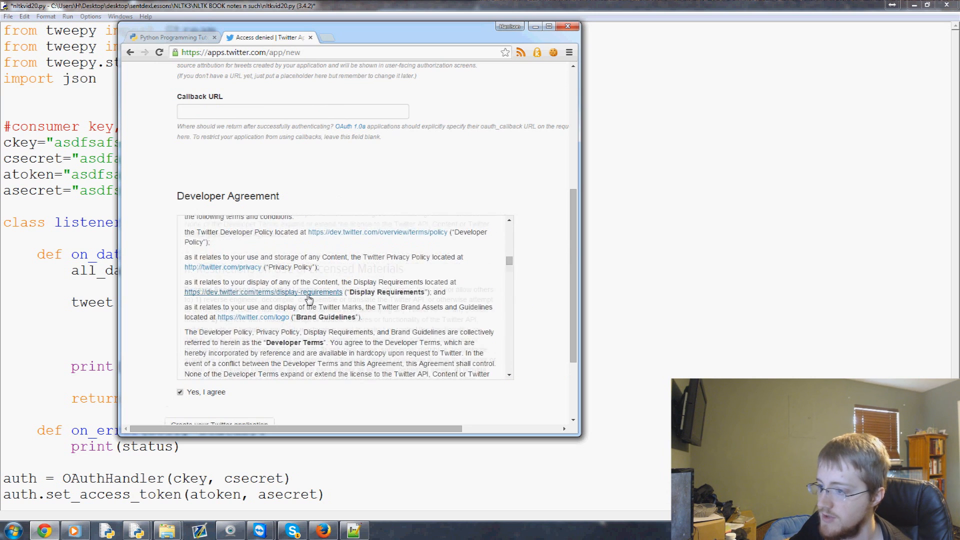
pyautogui.scroll(-3)
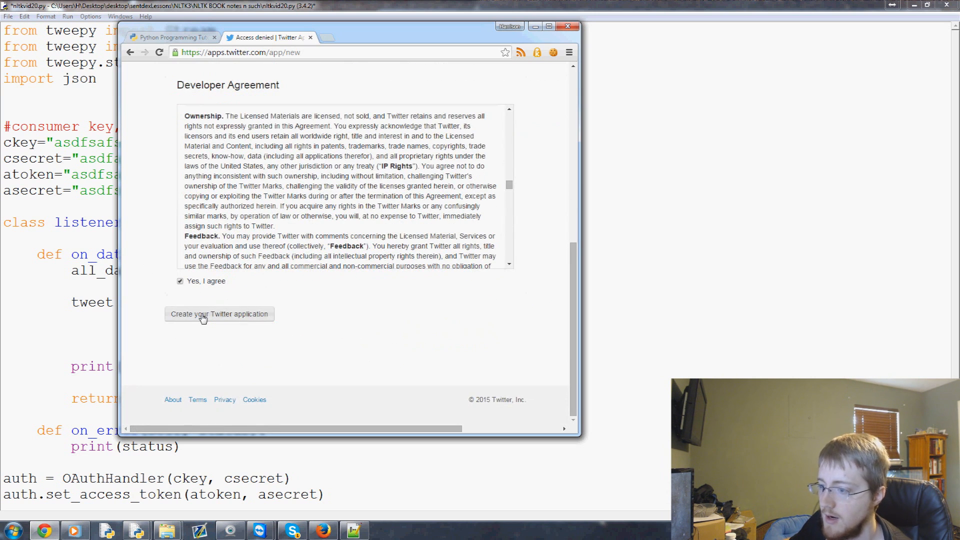
pyautogui.click(218, 314)
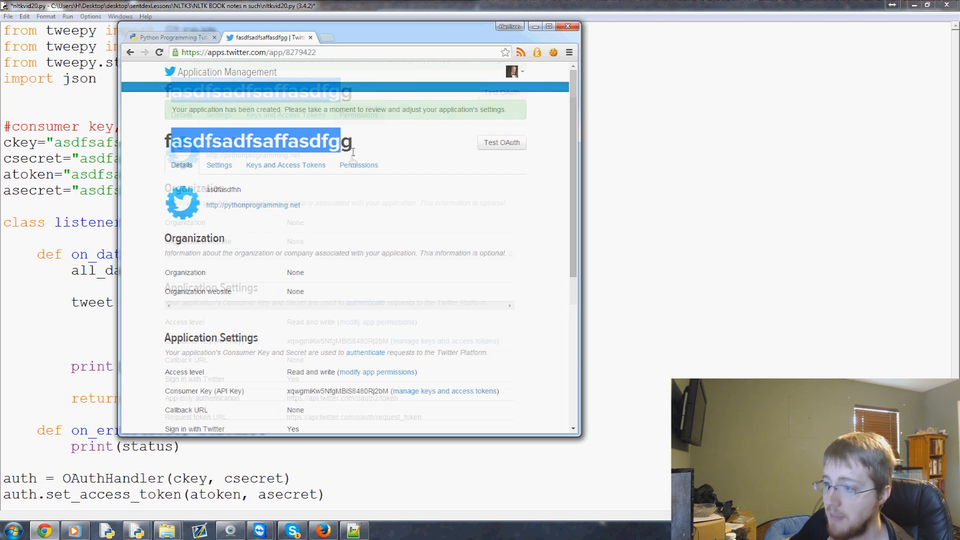
# - Create the app's access token and secret, then view the account's approved apps list
pyautogui.scroll(-3)
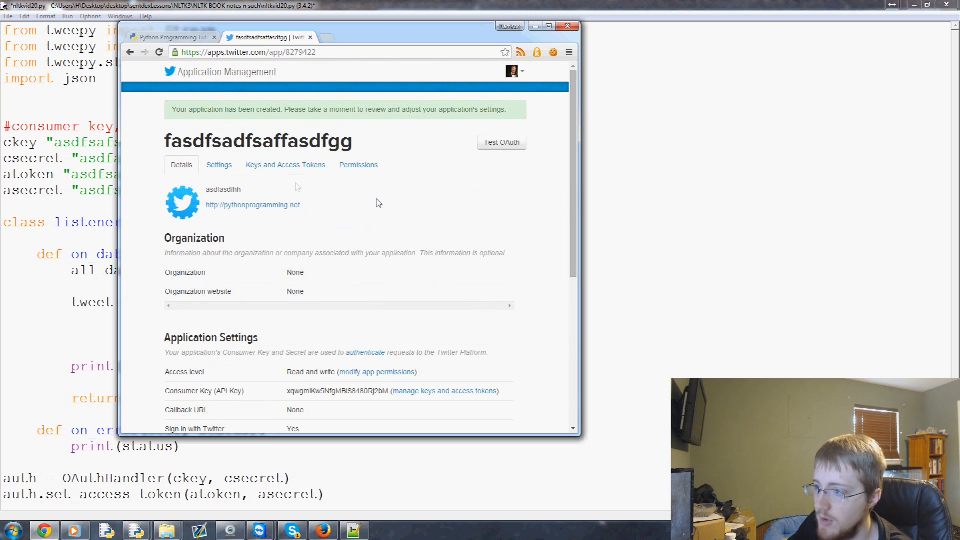
pyautogui.click(285, 165)
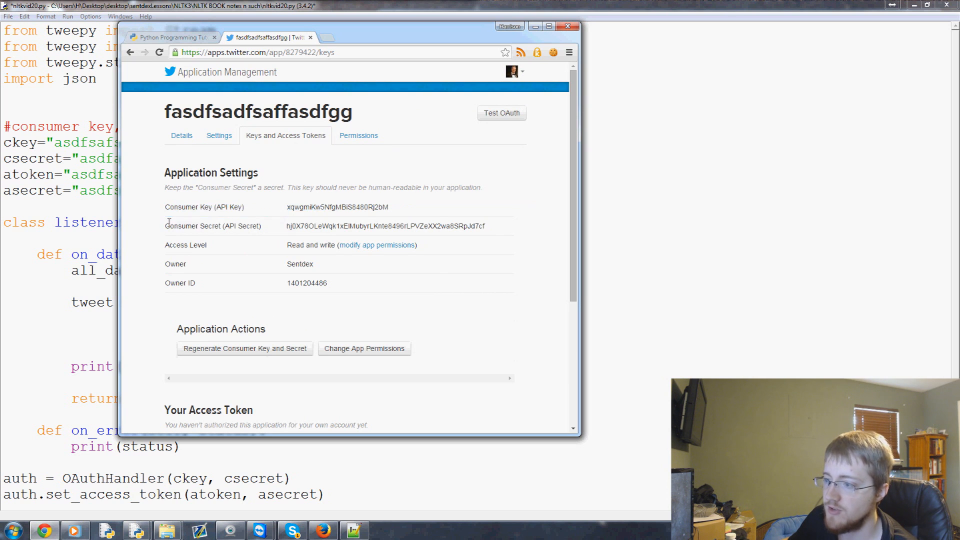
pyautogui.scroll(-3)
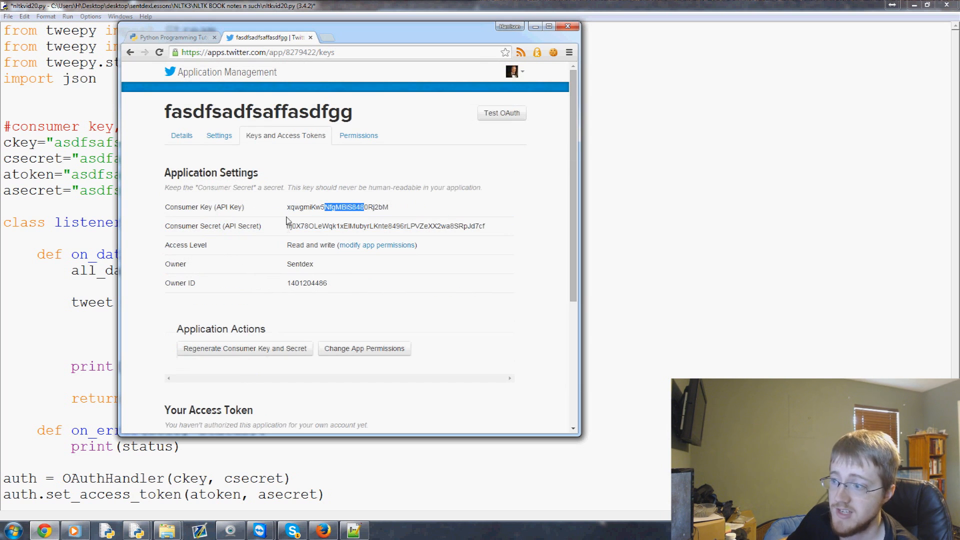
pyautogui.scroll(-3)
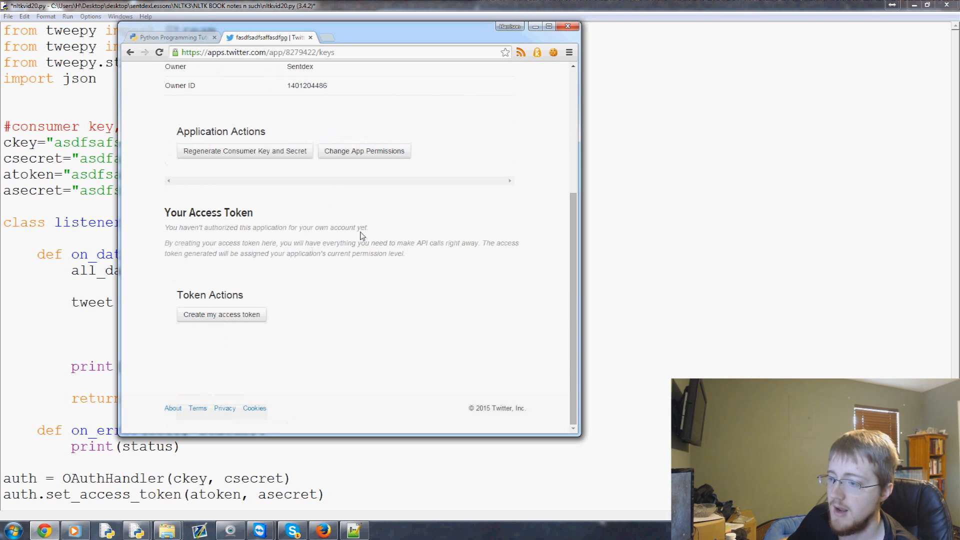
pyautogui.click(221, 314)
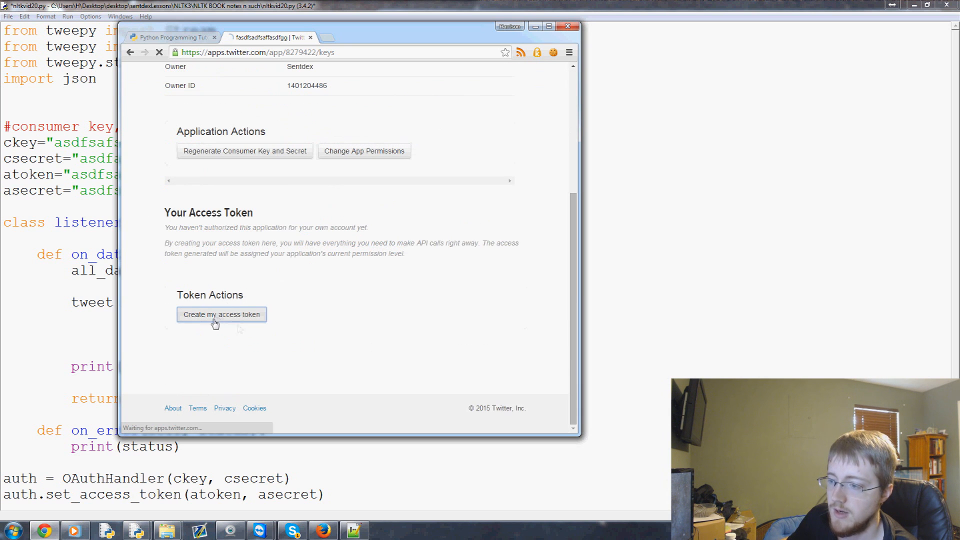
pyautogui.click(221, 314)
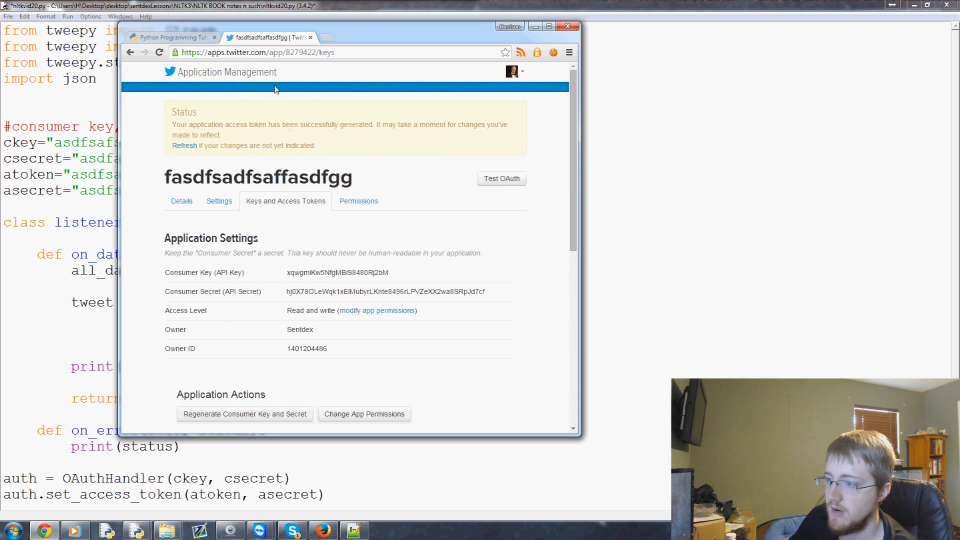
pyautogui.scroll(-3)
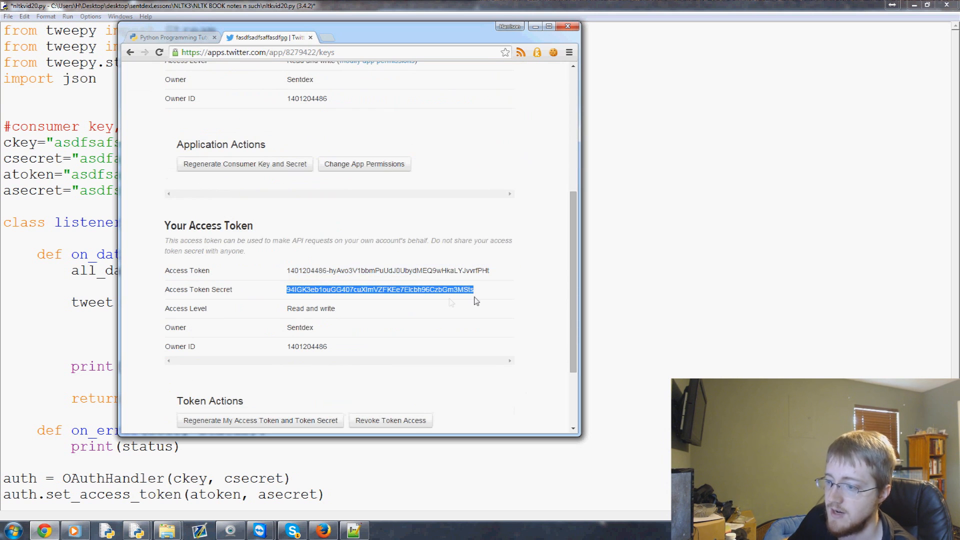
pyautogui.scroll(-3)
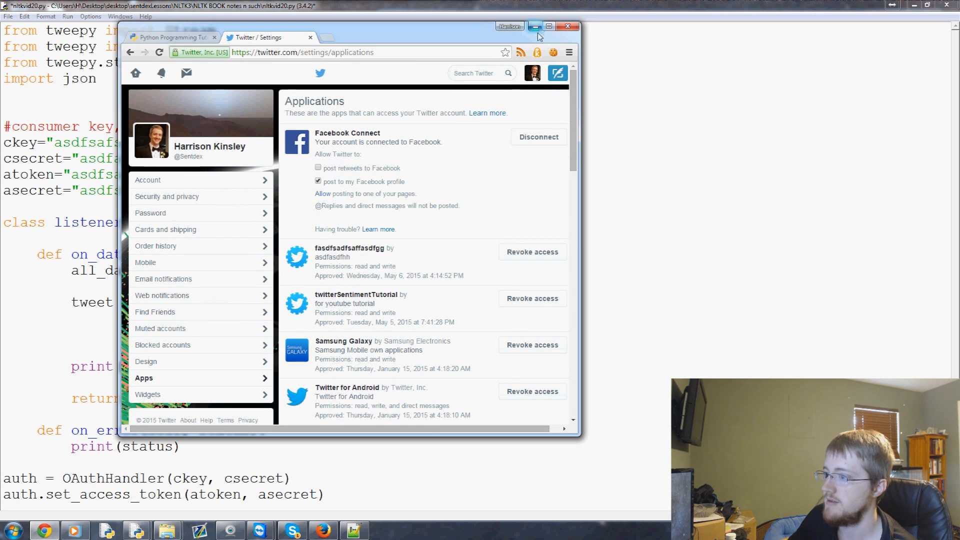
# - Add 'from twitterapistuff import *' below the asecret line and select the module name
pyautogui.click(535, 25)
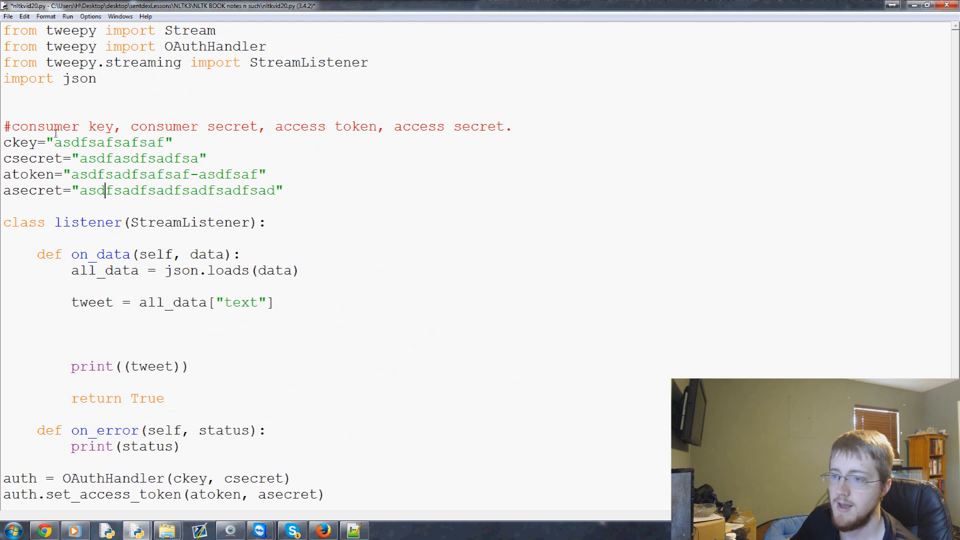
pyautogui.doubleClick(139, 158)
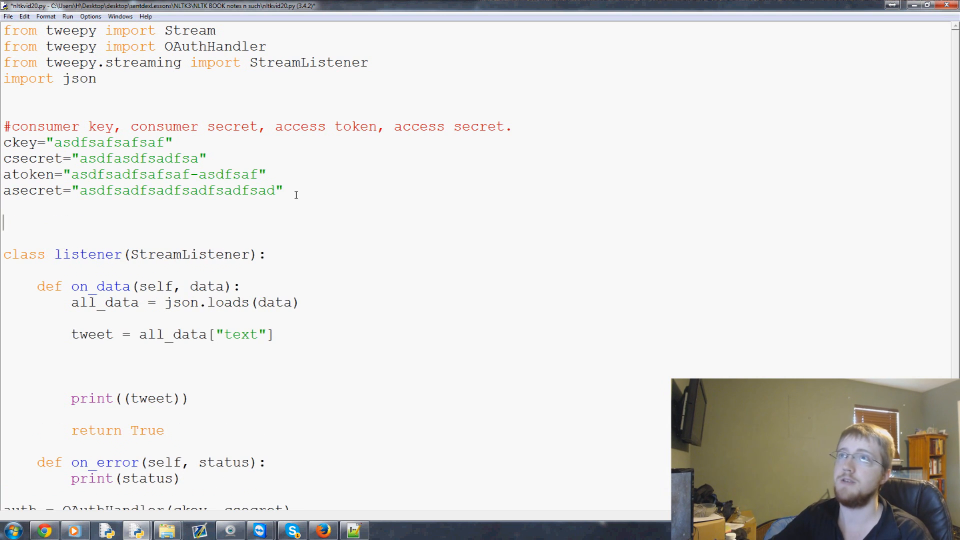
pyautogui.write('from twitterap')
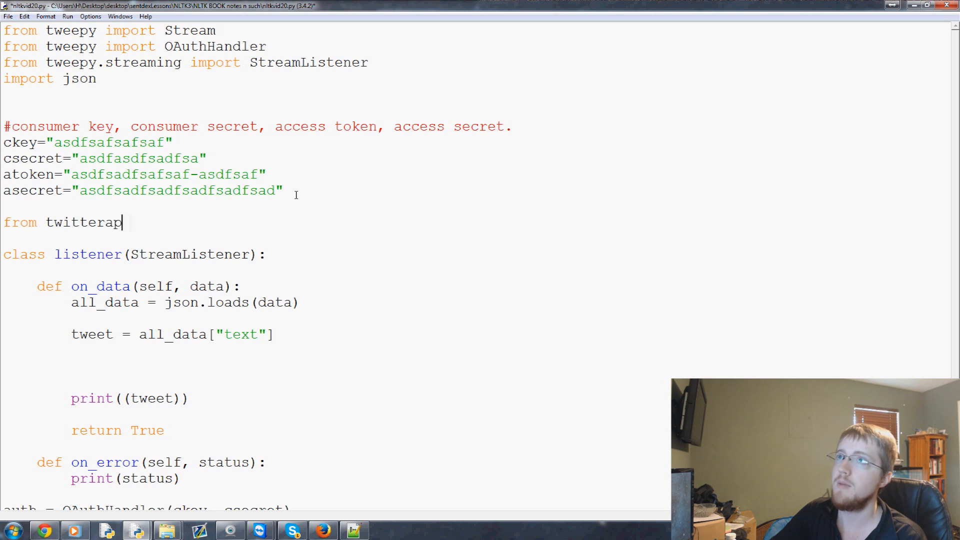
pyautogui.write('istuff import')
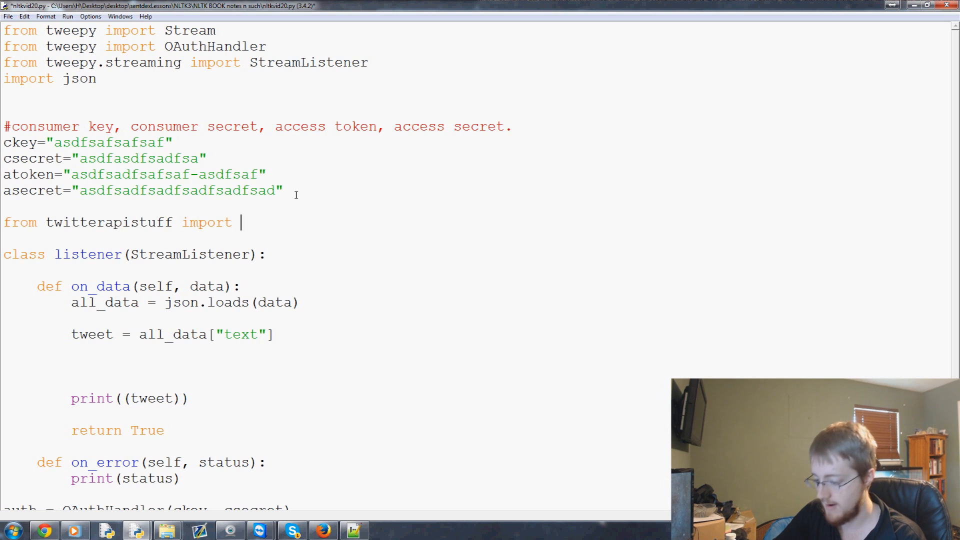
pyautogui.write('*')
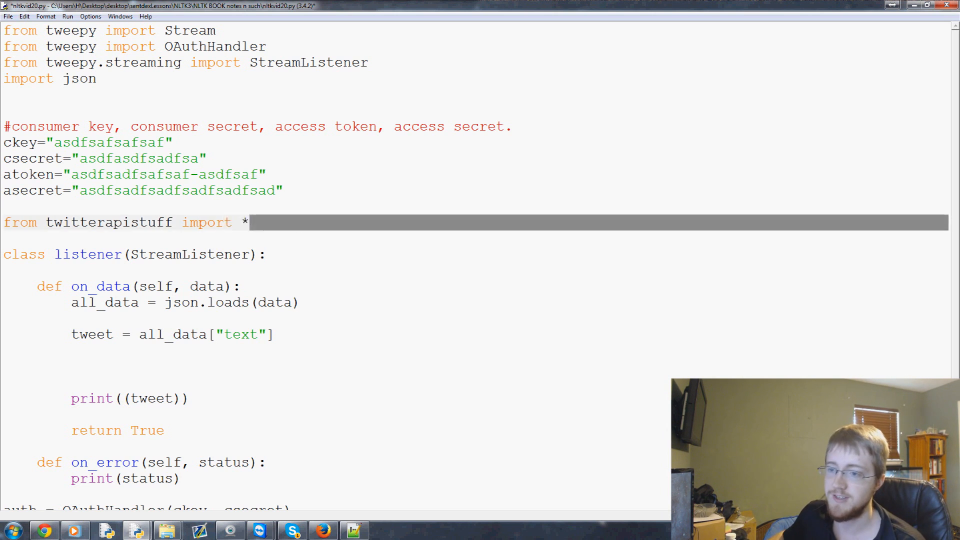
pyautogui.doubleClick(109, 222)
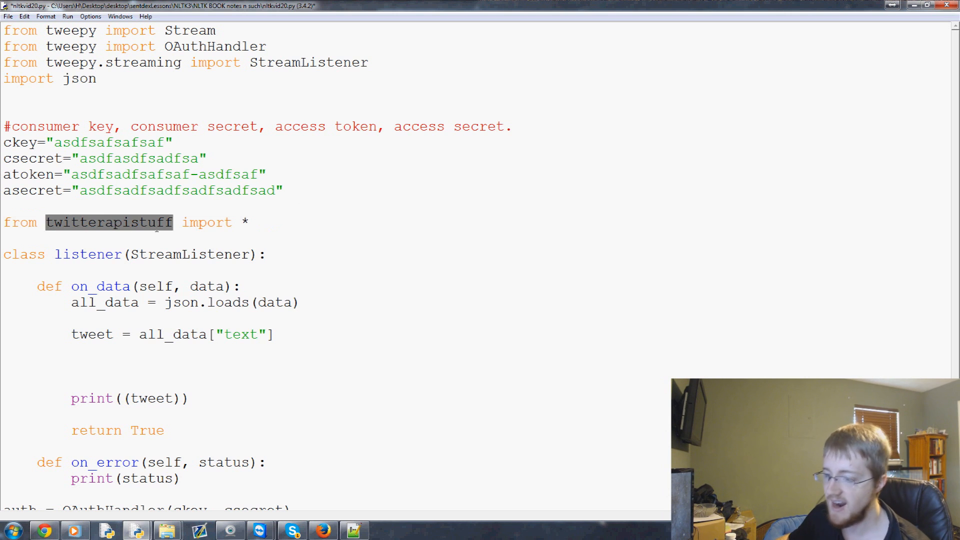
pyautogui.click(114, 222)
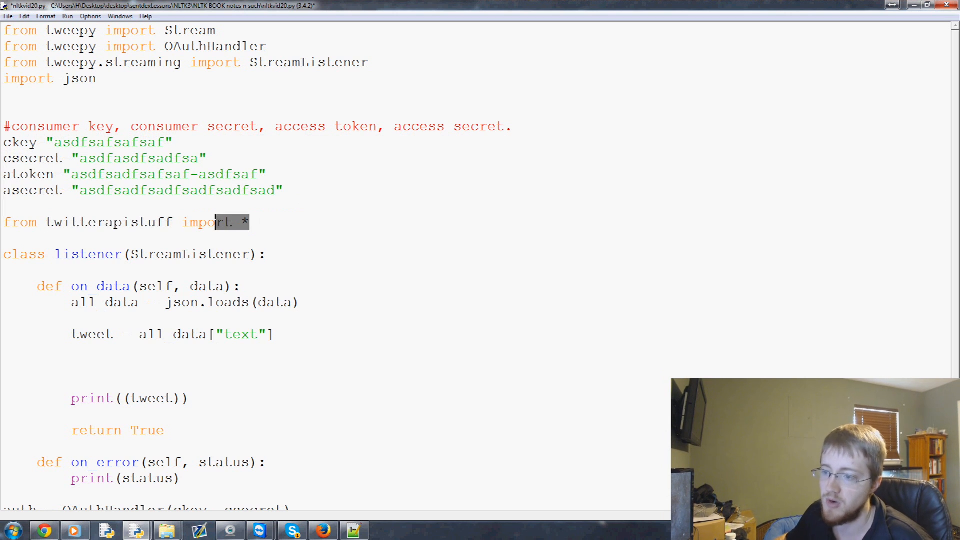
pyautogui.tripleClick(123, 222)
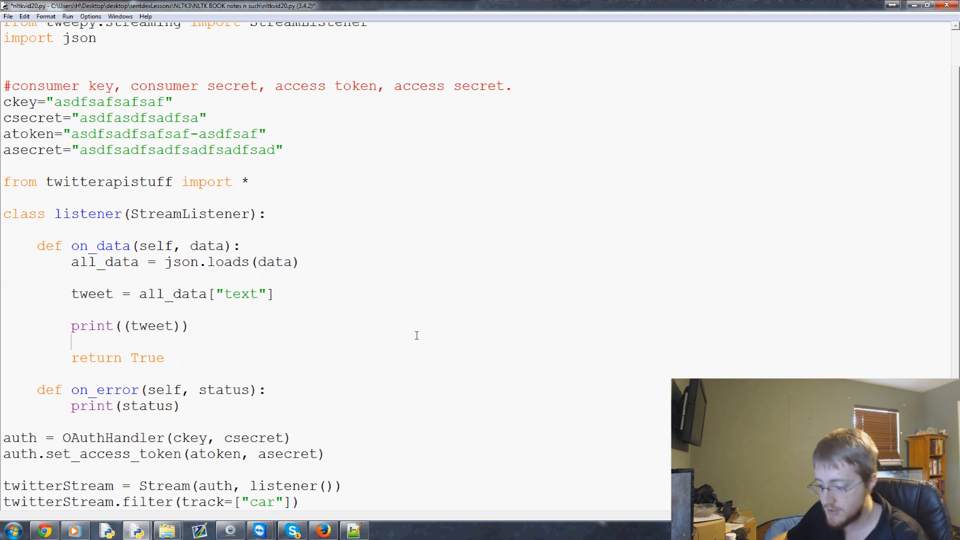
# - Add time.sleep(0.3) after print((tweet)), test-run with F5, then comment it out
pyautogui.doubleClick(261, 502)
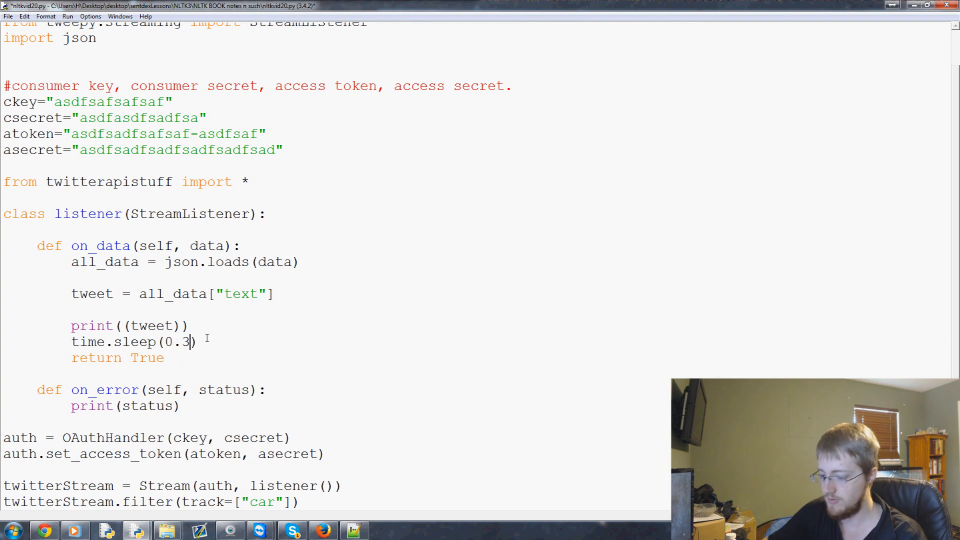
pyautogui.press('F5')
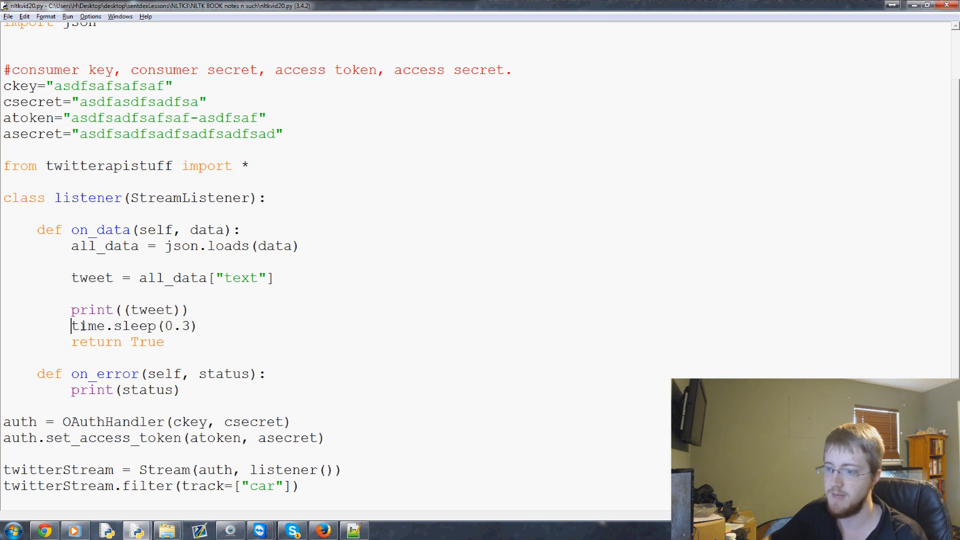
pyautogui.write('#')
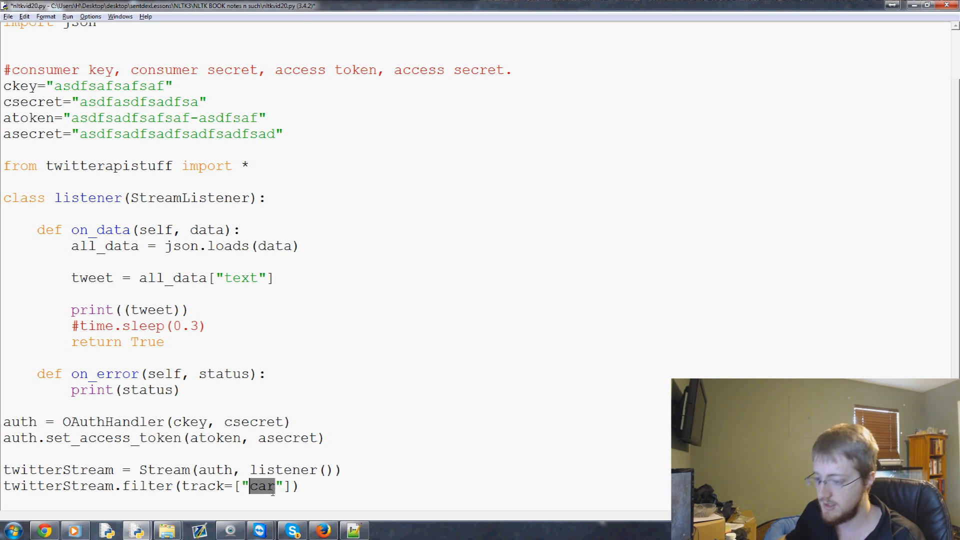
# - Track 'obama' instead of 'car' with a 0.2-second pause, save and run to view tweets
pyautogui.write('obama')
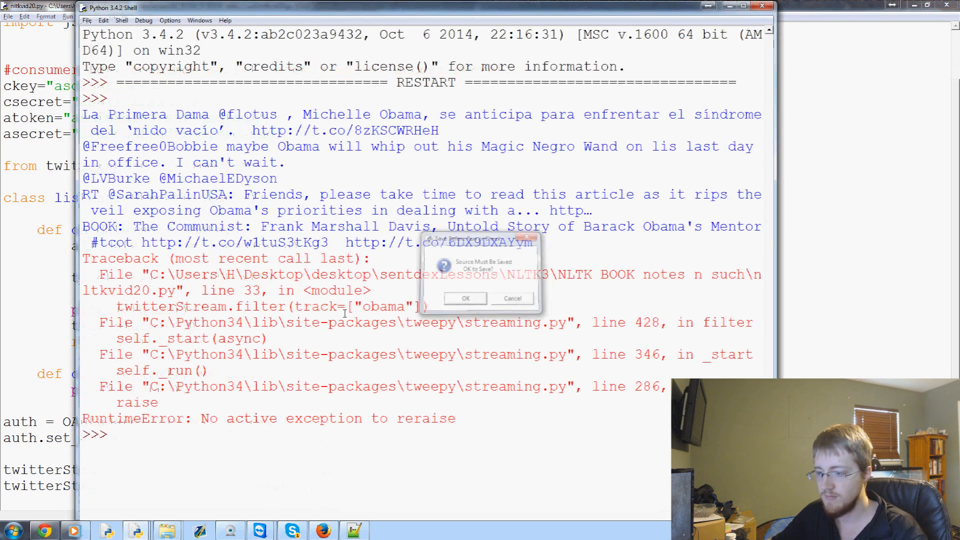
pyautogui.click(465, 298)
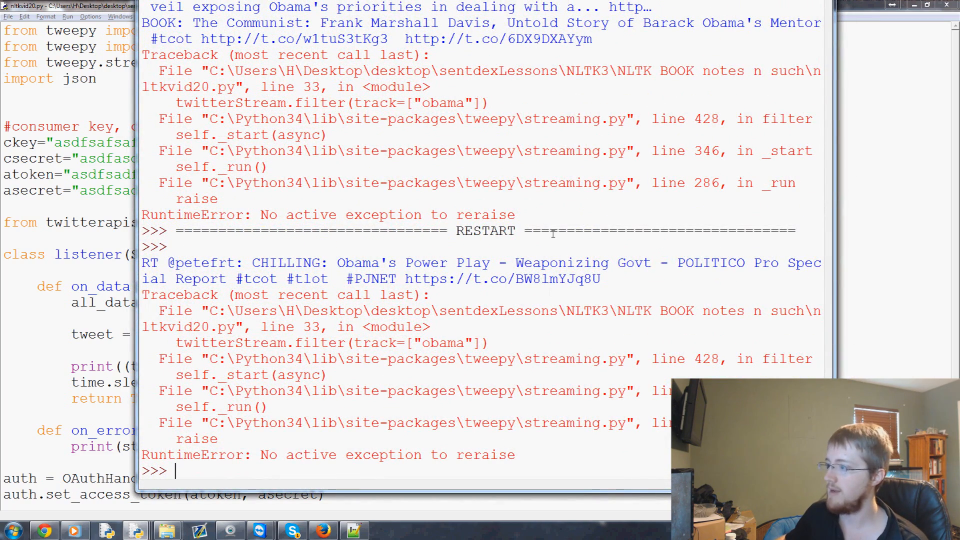
pyautogui.moveTo(142, 278); pyautogui.dragTo(600, 278)
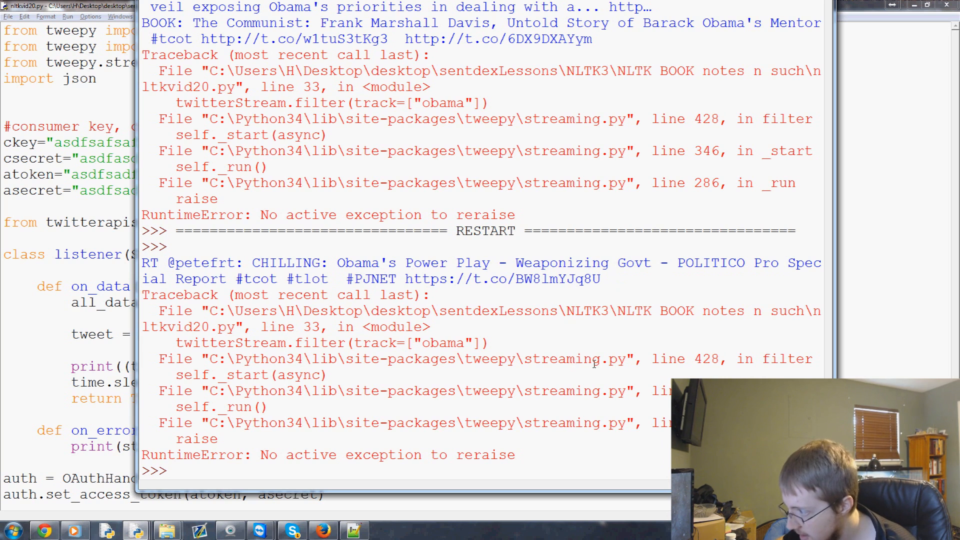
pyautogui.doubleClick(561, 390)
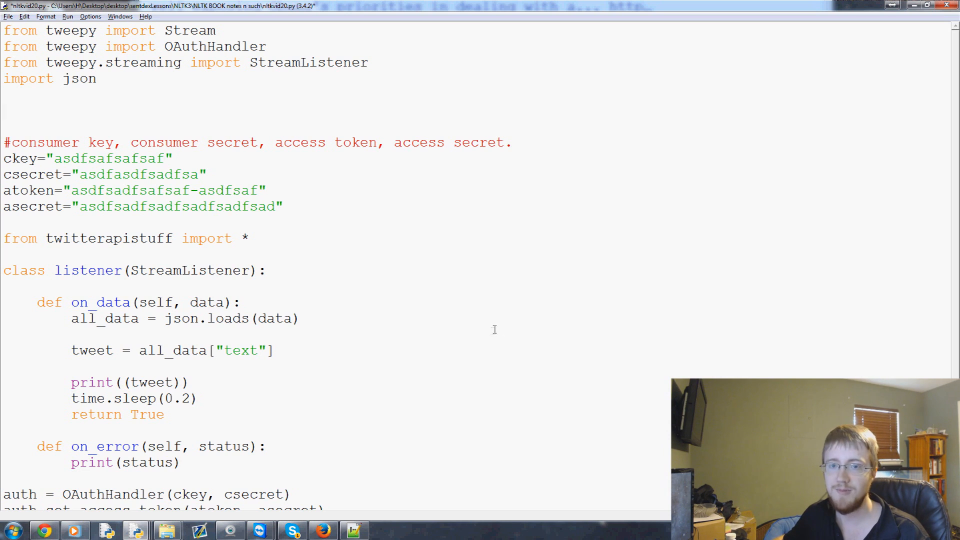
pyautogui.moveTo(490, 331)
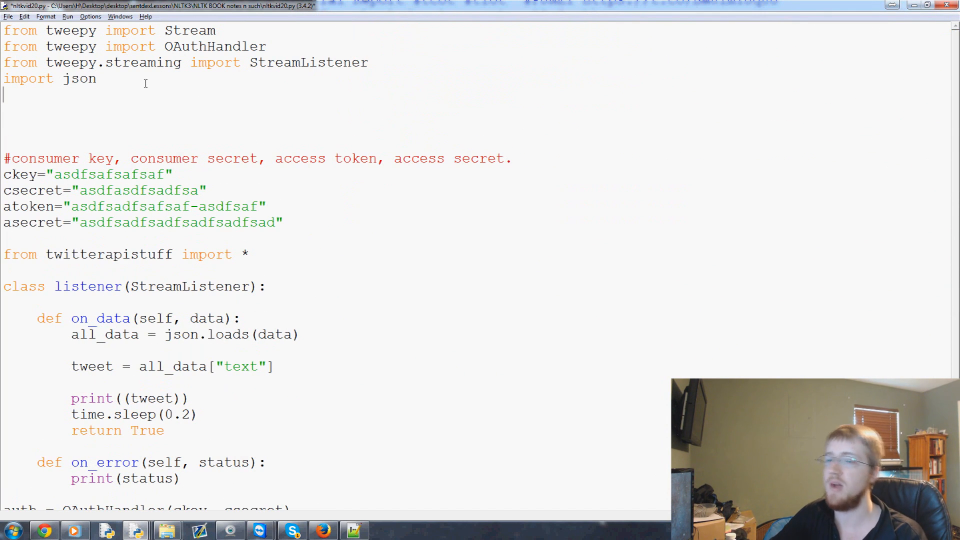
# - Add 'import sentiment_mod as s' under import json and delete the time.sleep(0.2) line
pyautogui.write('import s')
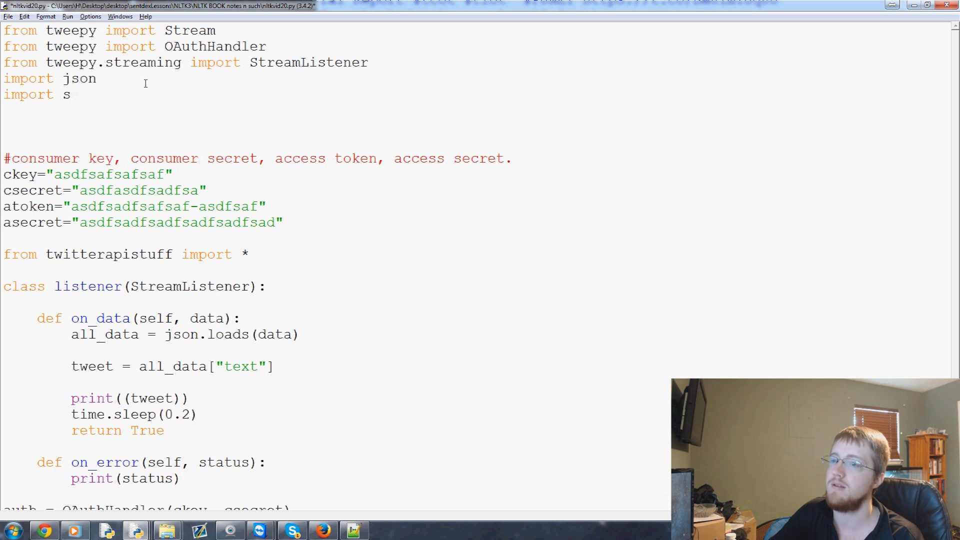
pyautogui.write('entiment_mod')
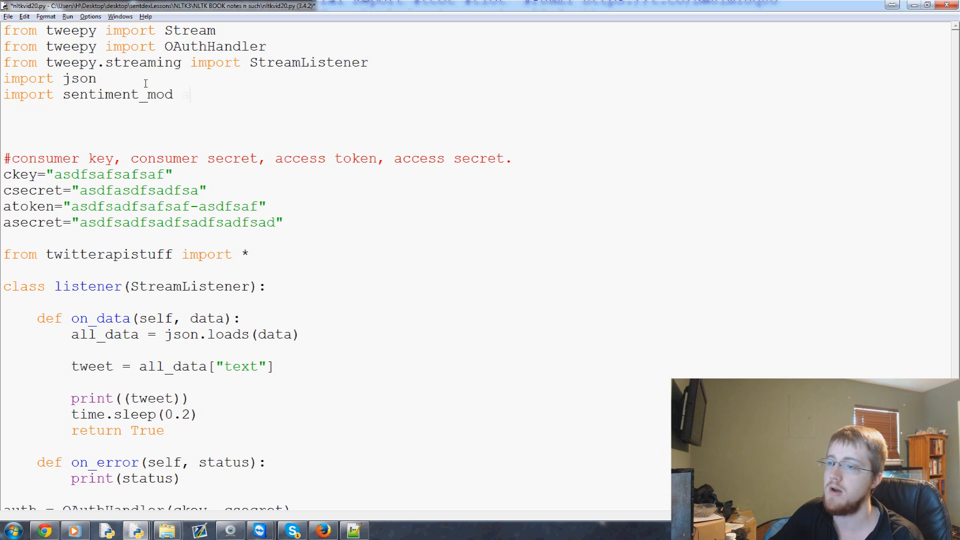
pyautogui.write('as s')
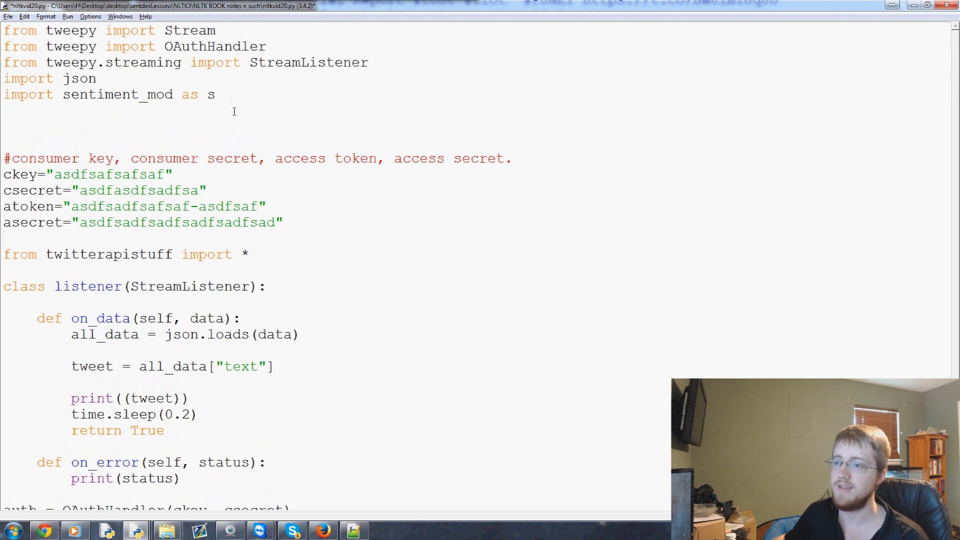
pyautogui.doubleClick(211, 95)
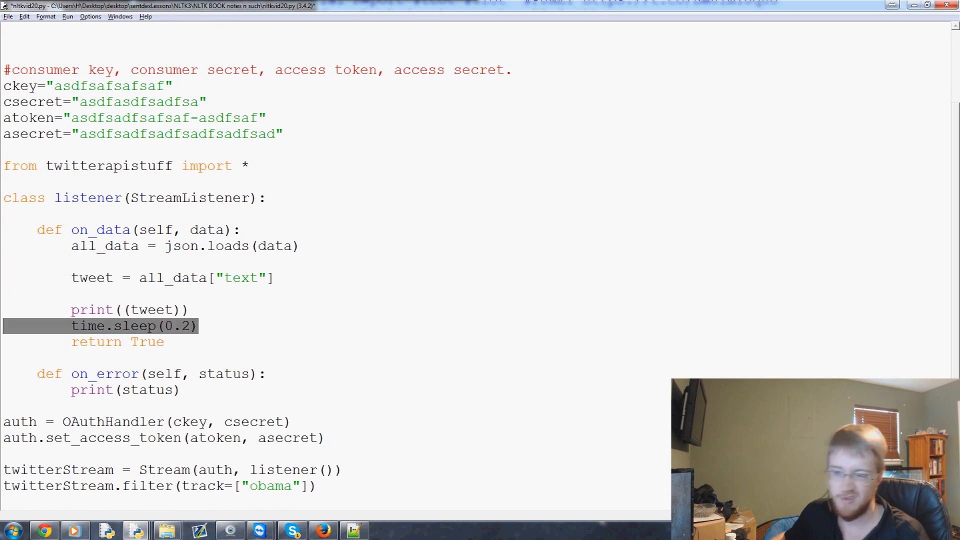
pyautogui.press('Delete')
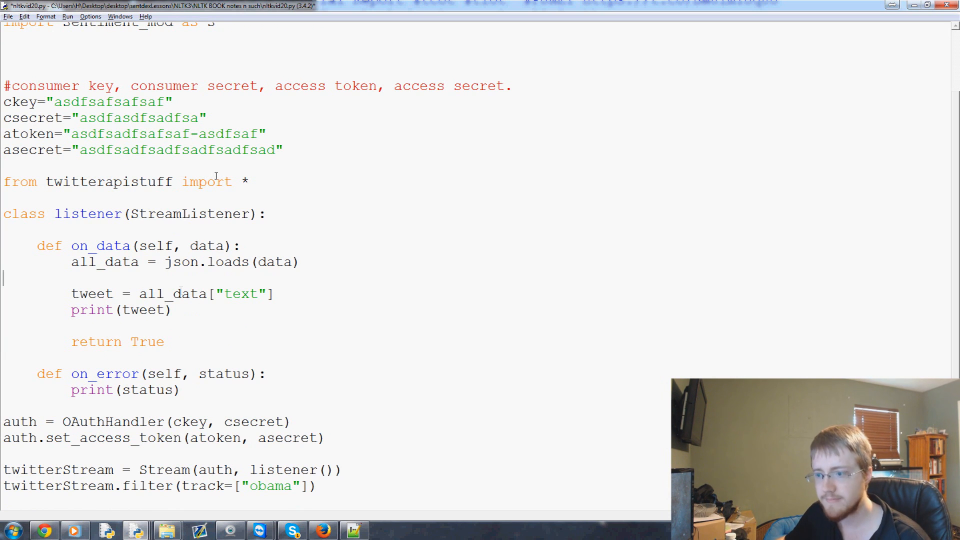
# - Add 'sentiment_value, confidence = s.sentiment(tweet)' directly above print(tweet), removing the blank lines
pyautogui.doubleClick(92, 294)
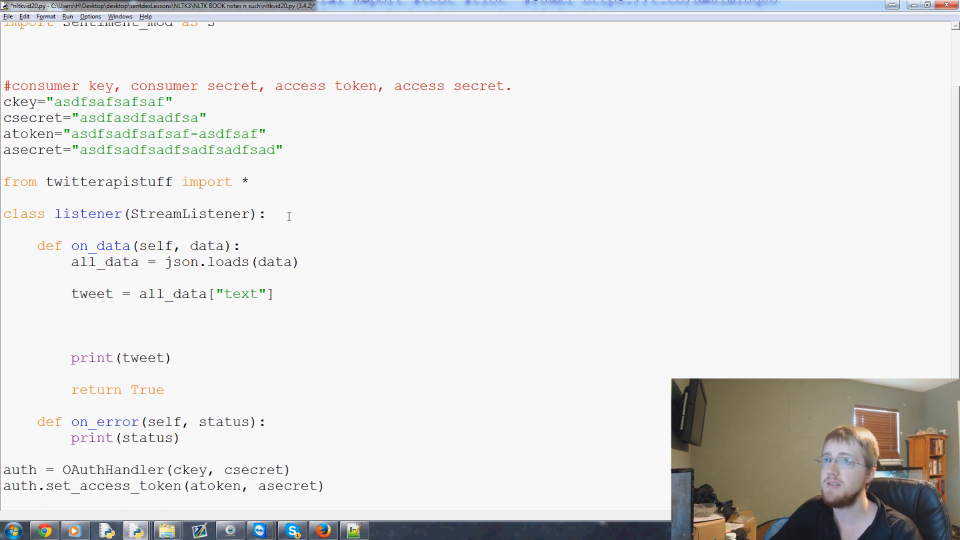
pyautogui.write('sentiment_value')
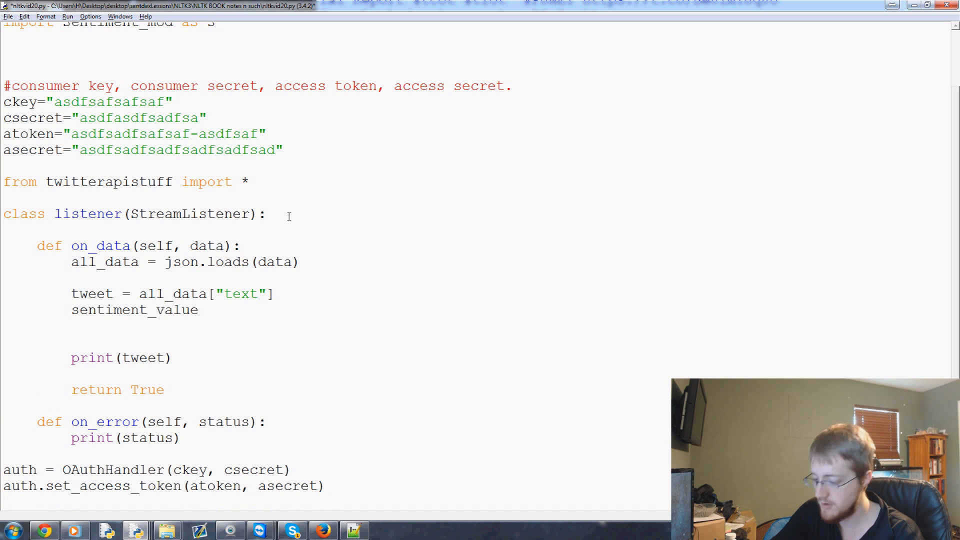
pyautogui.write(', co')
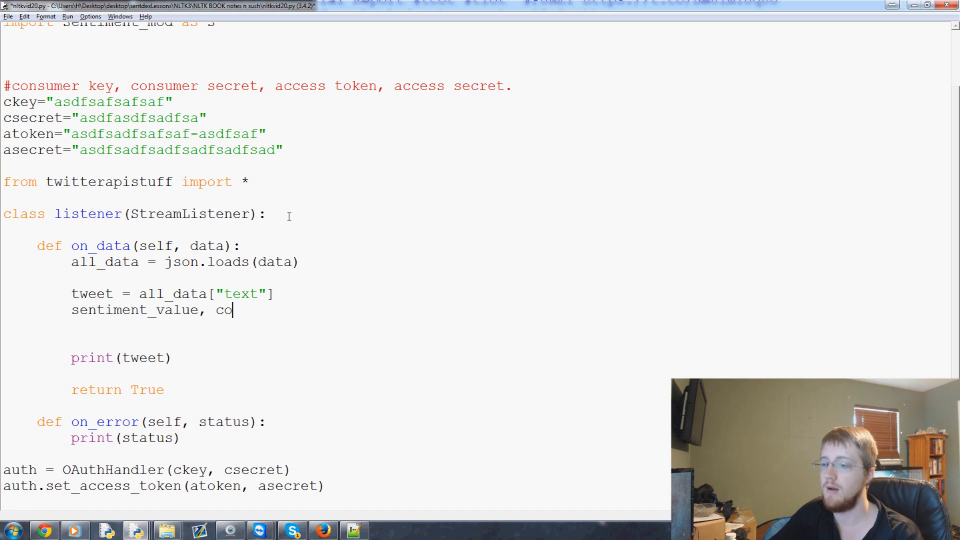
pyautogui.write('nfidence =')
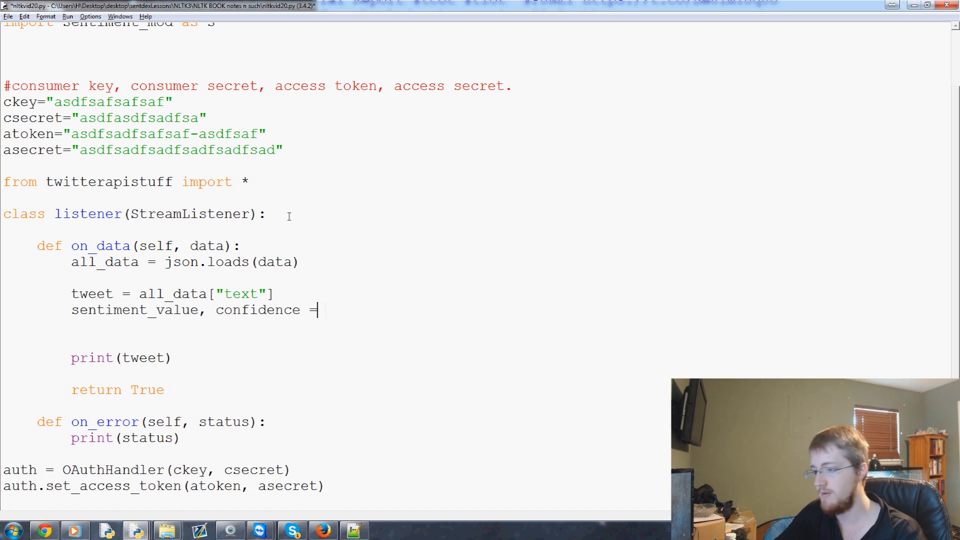
pyautogui.write('s')
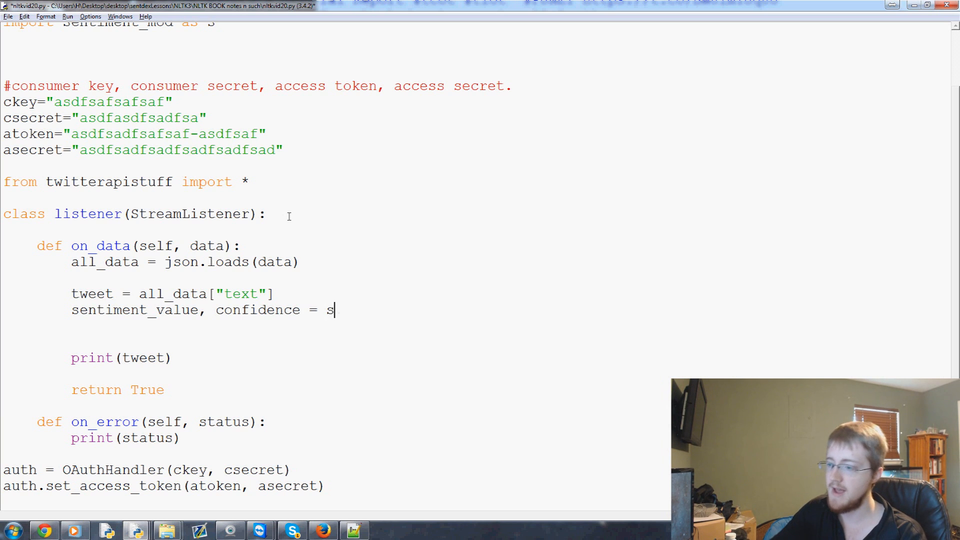
pyautogui.write('.sentiment()')
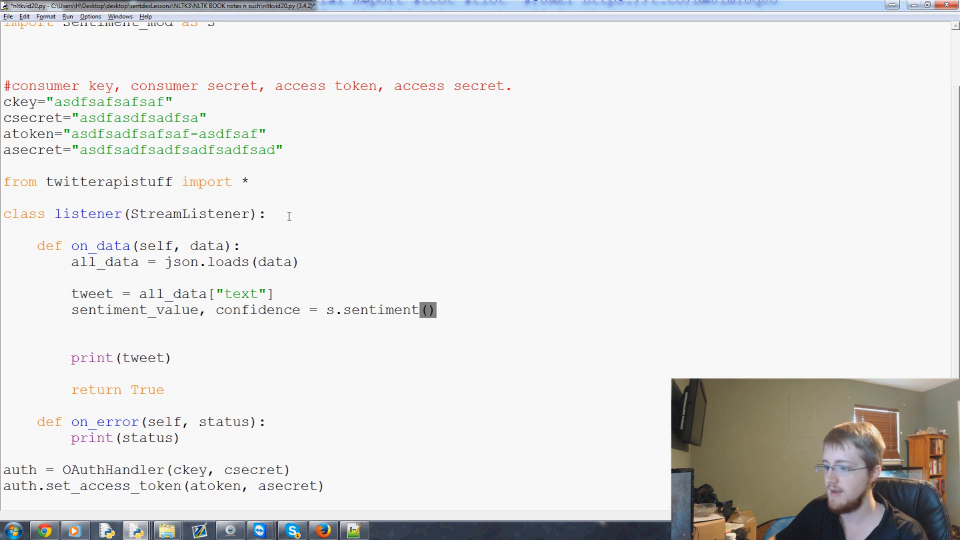
pyautogui.write('tweet')
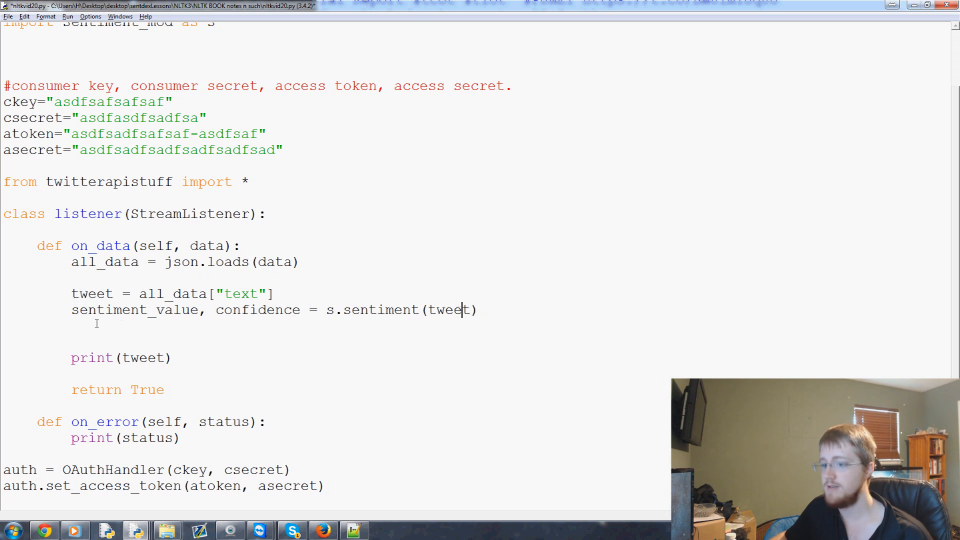
pyautogui.doubleClick(134, 310)
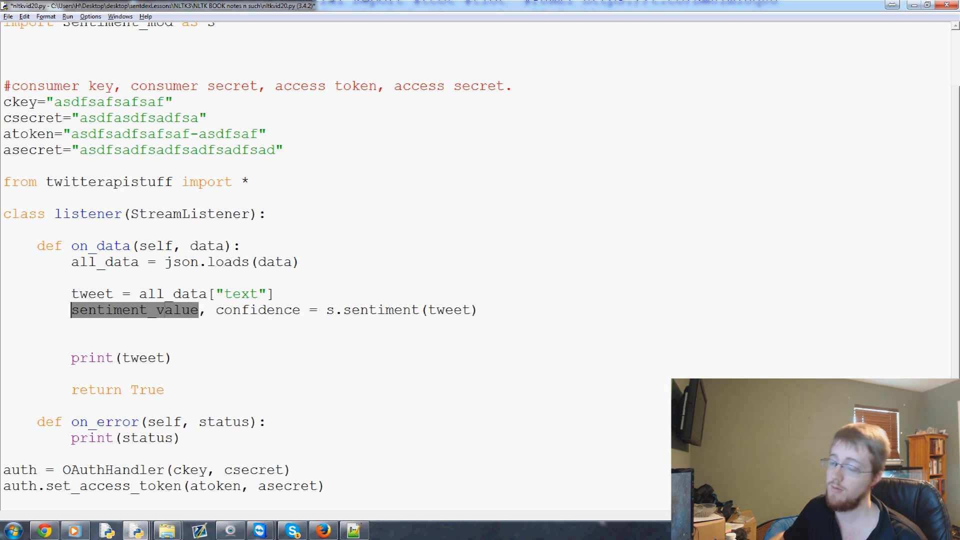
pyautogui.doubleClick(257, 310)
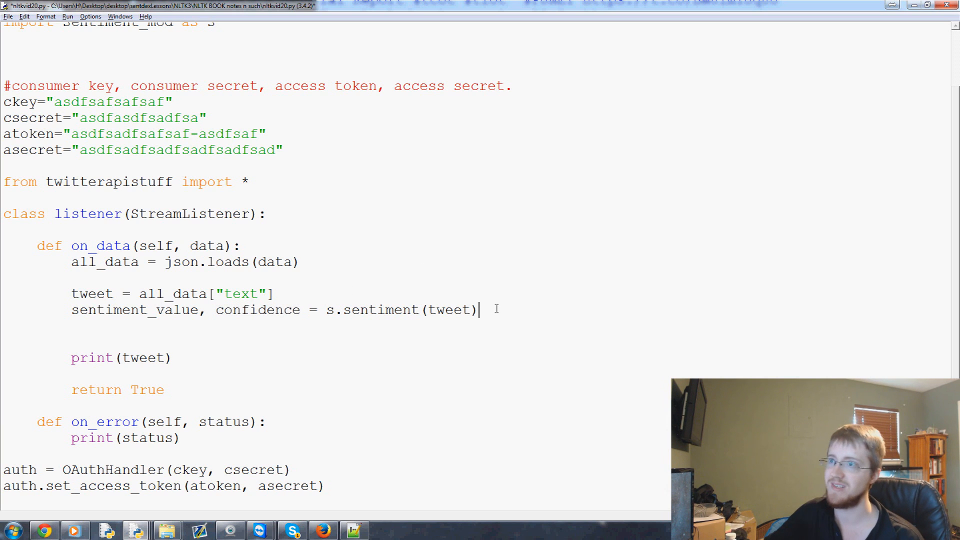
pyautogui.press('enter')
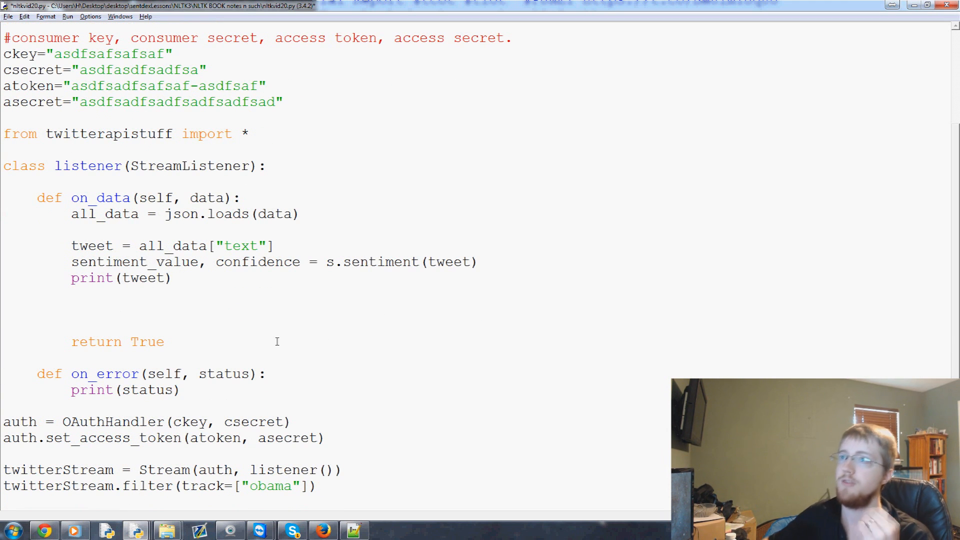
# - Print sentiment_value and confidence with each tweet, and add an 'if confidence*100 >= 80:' check
pyautogui.write(', sentiment')
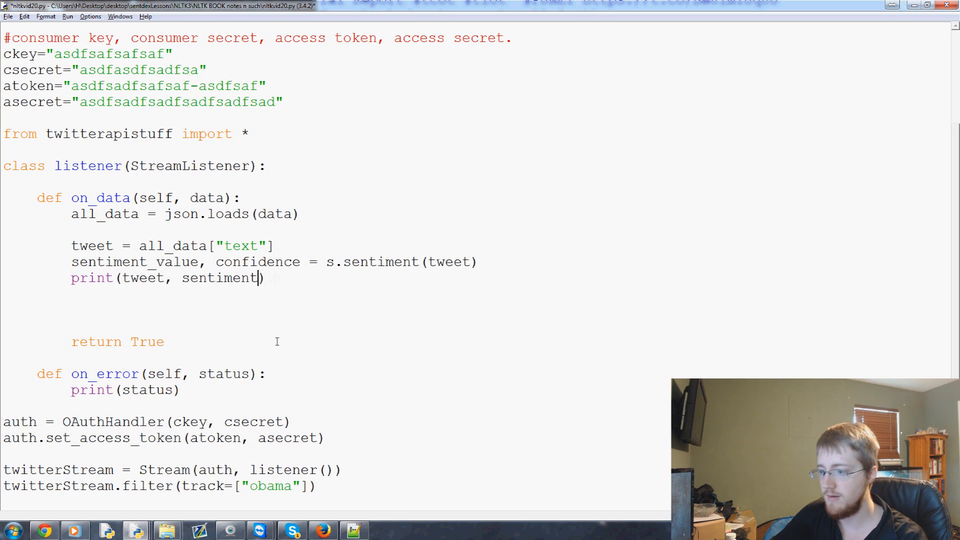
pyautogui.write('_value, confidence')
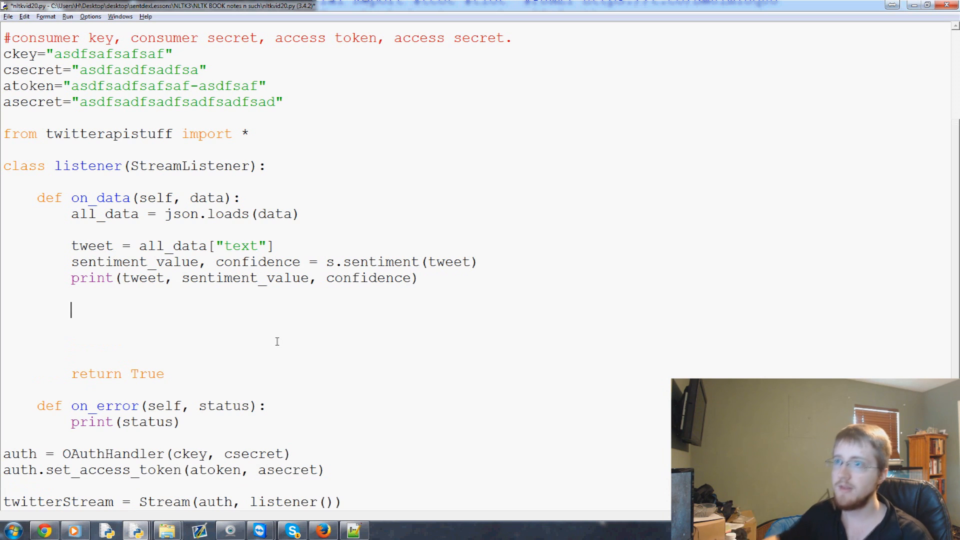
pyautogui.write('if confidenc')
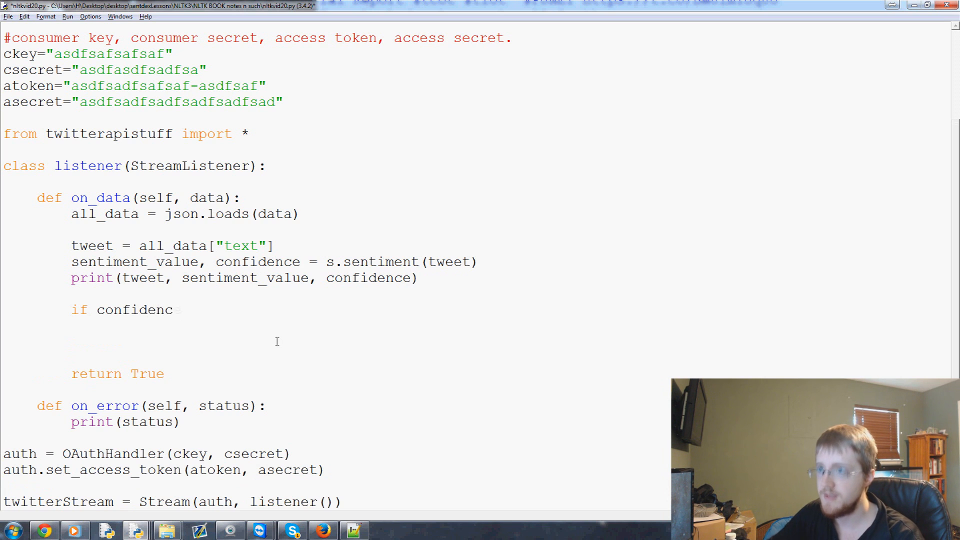
pyautogui.write('e*')
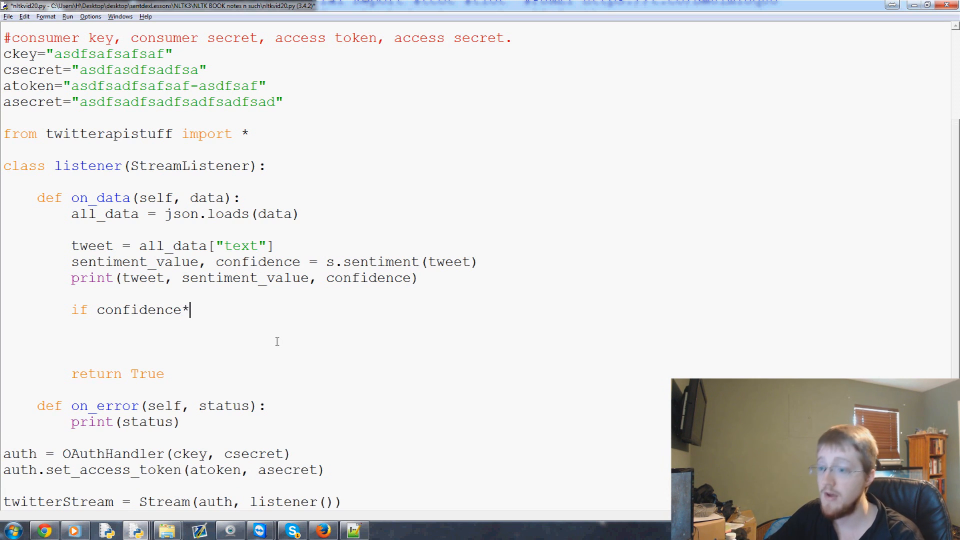
pyautogui.write('100')
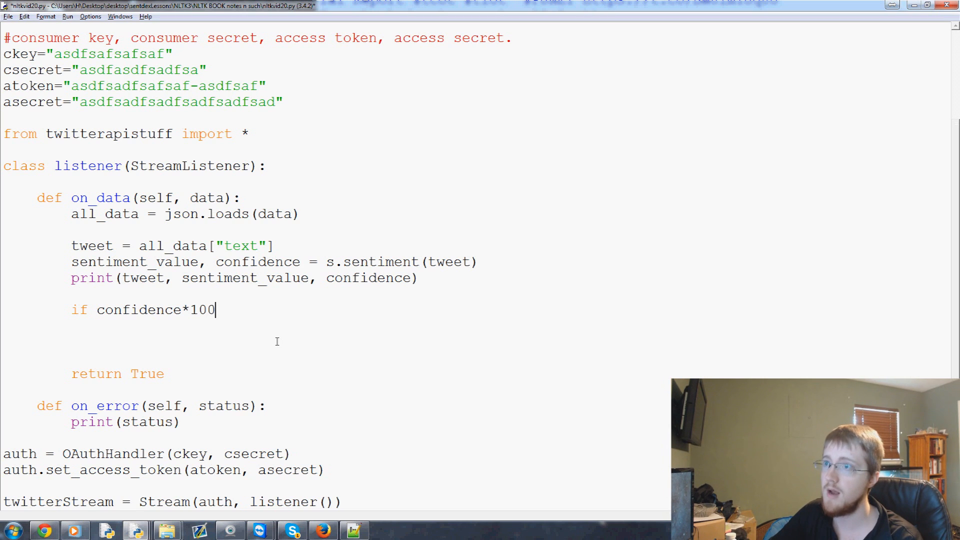
pyautogui.write('>=')
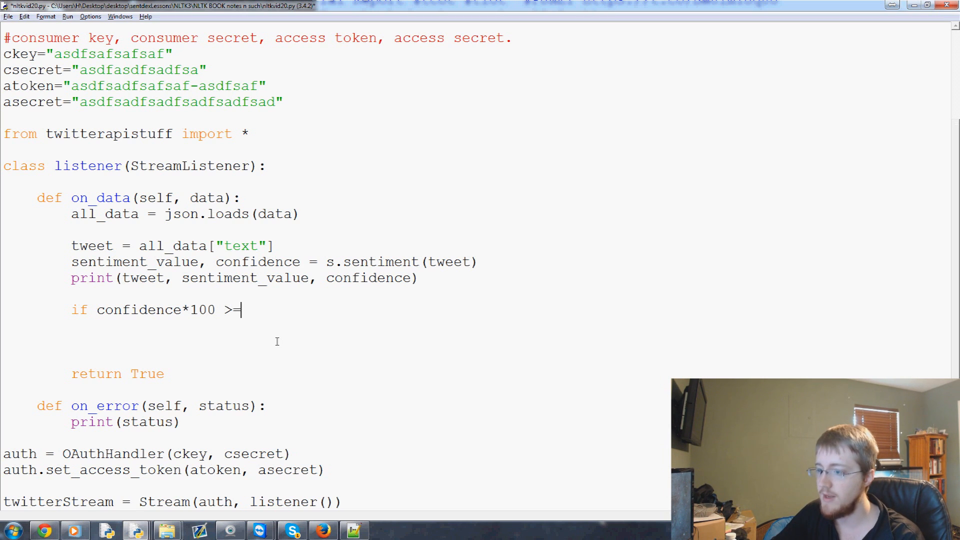
pyautogui.write('80:')
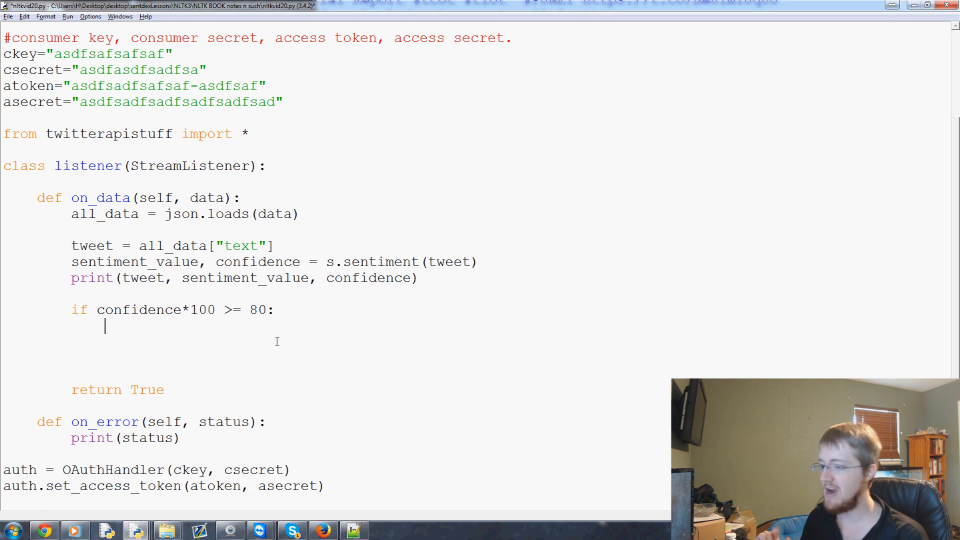
pyautogui.moveTo(317, 350)
pyautogui.write('output = op')
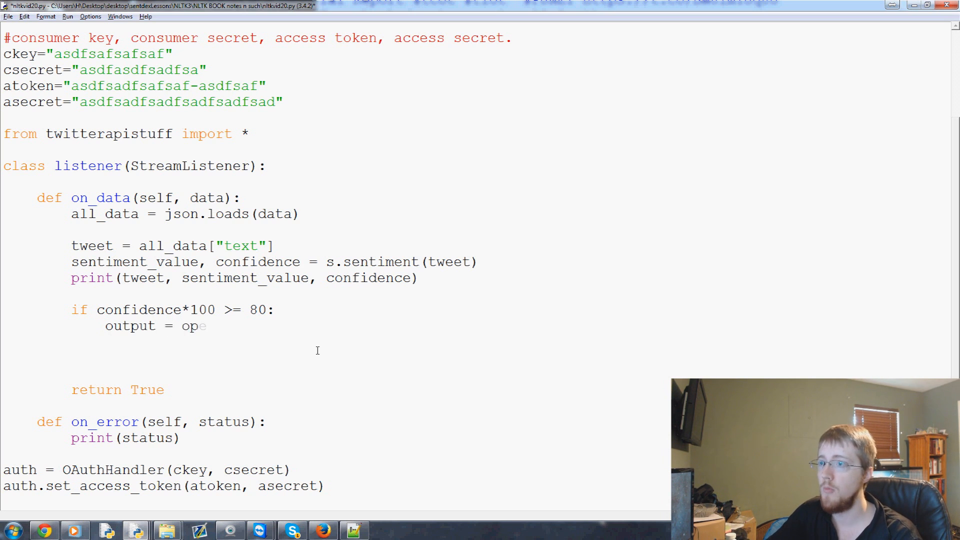
# - Under that check, append sentiment_value to twitter-out.txt in 'a' mode, then close the file
pyautogui.write('en(")')
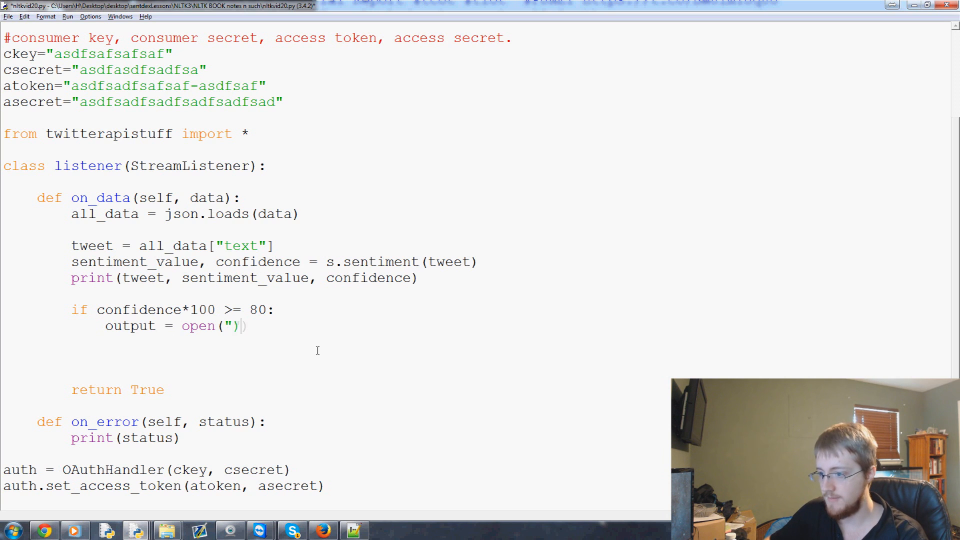
pyautogui.write('twit')
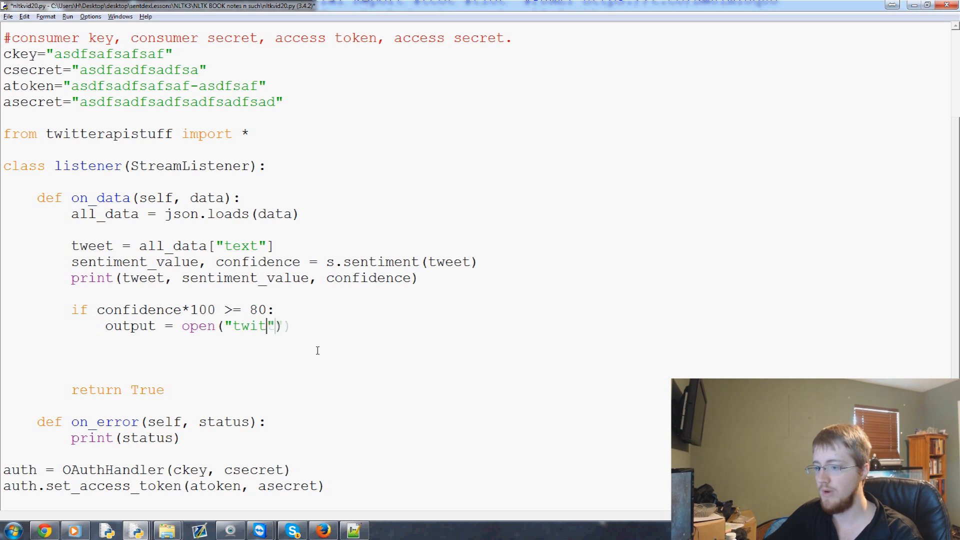
pyautogui.write('ter-out.txt')
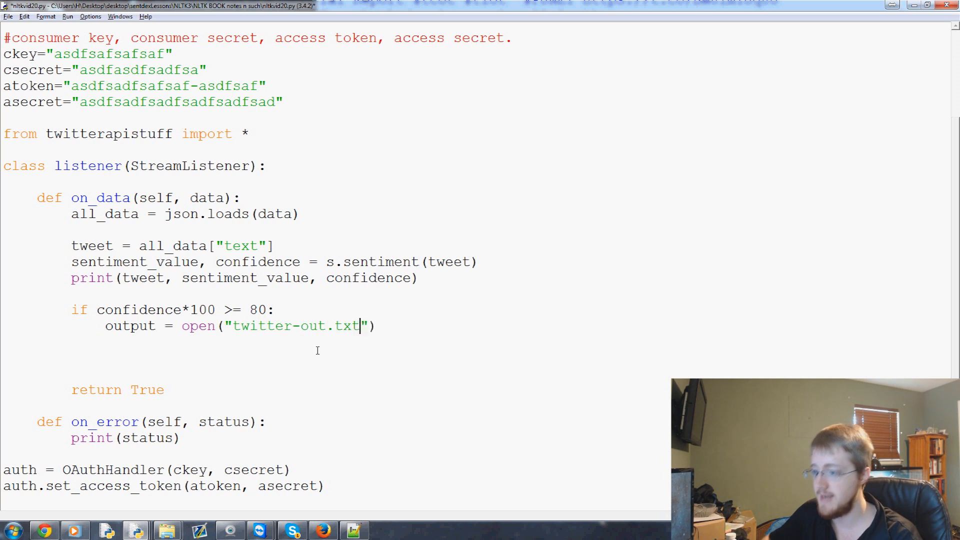
pyautogui.write(',"a"')
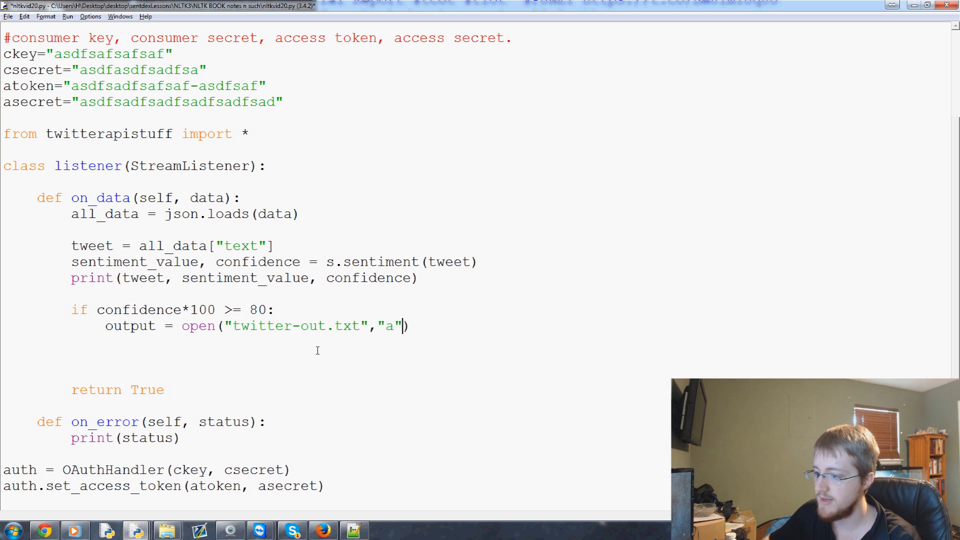
pyautogui.write('o')
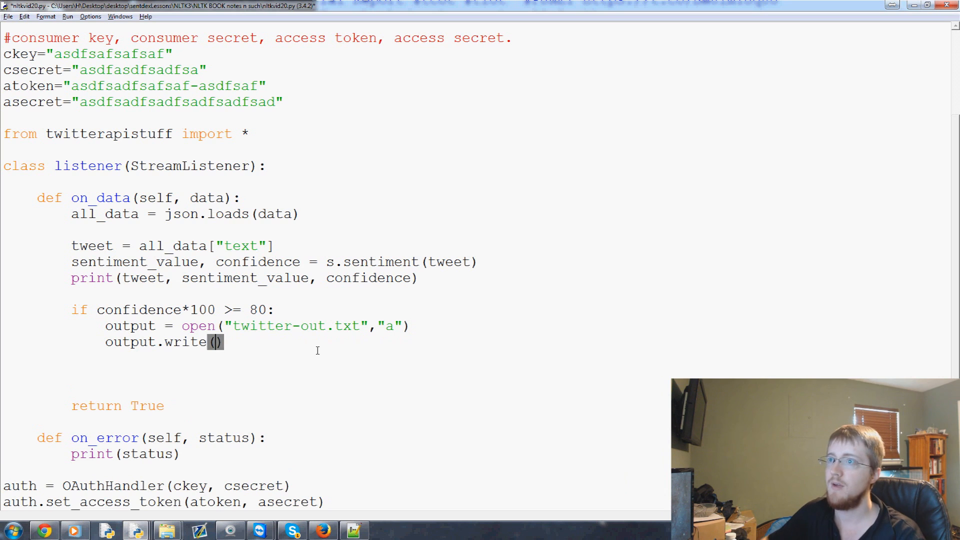
pyautogui.write('sentiment_value')
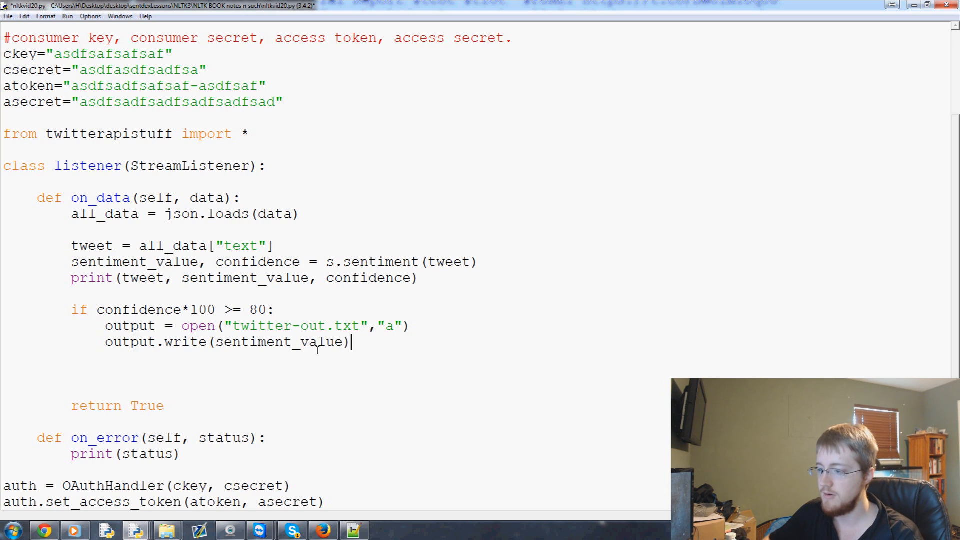
pyautogui.write('output_')
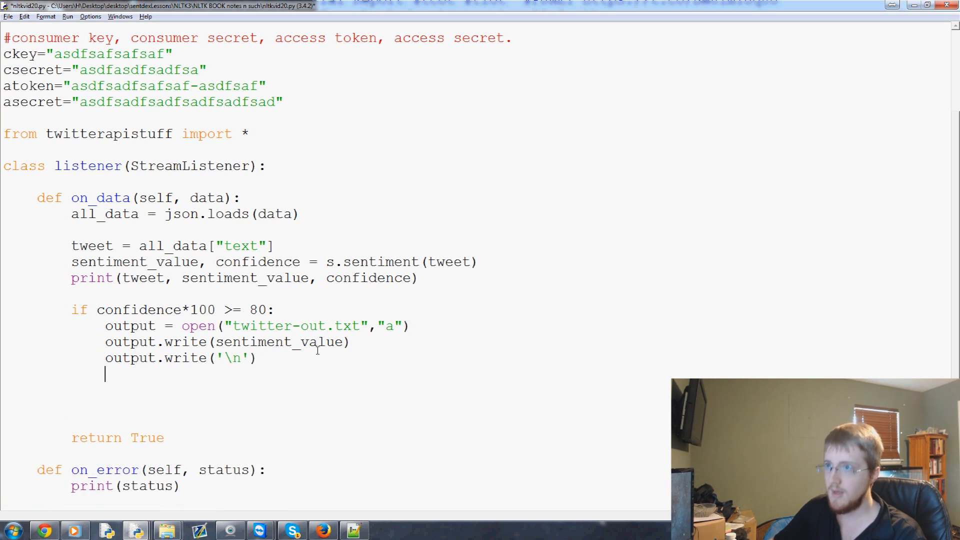
pyautogui.write('output')
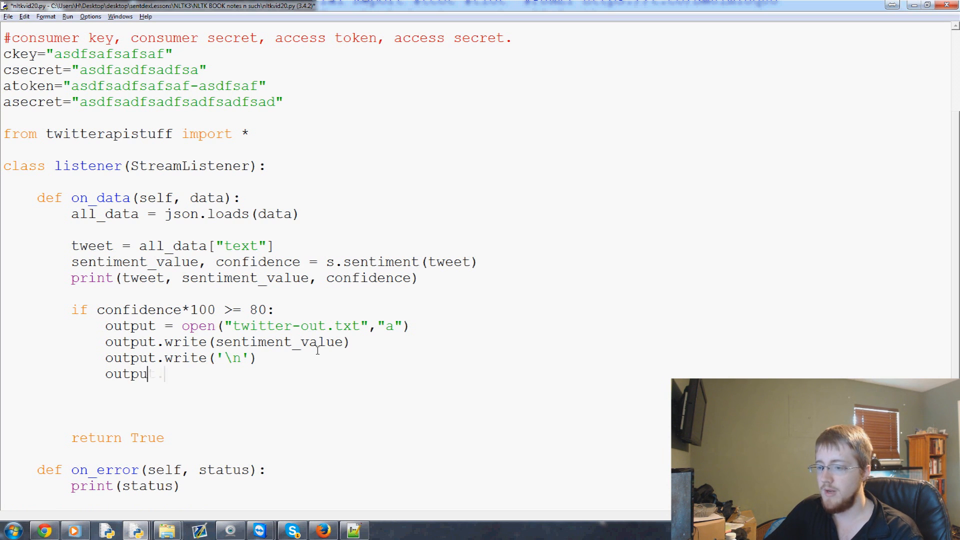
pyautogui.write('.close()')
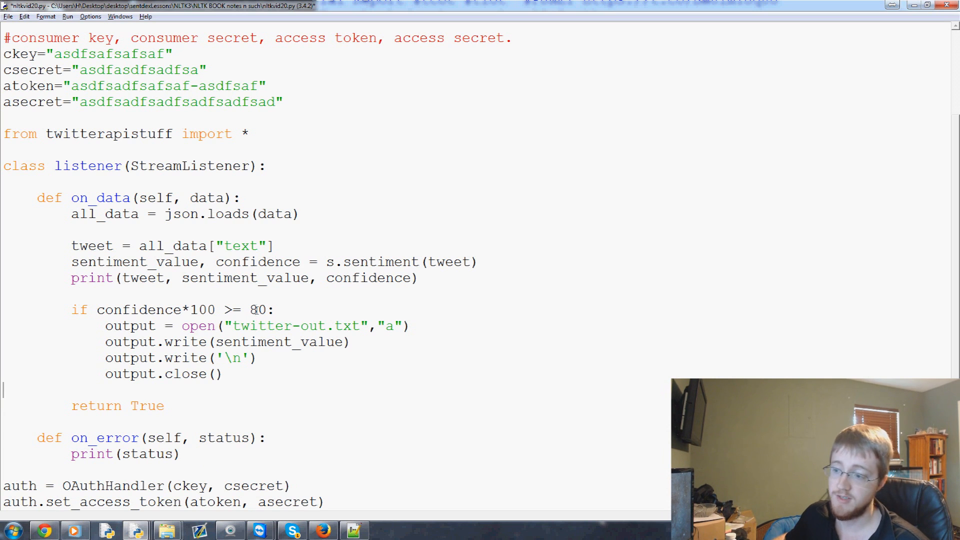
pyautogui.doubleClick(257, 309)
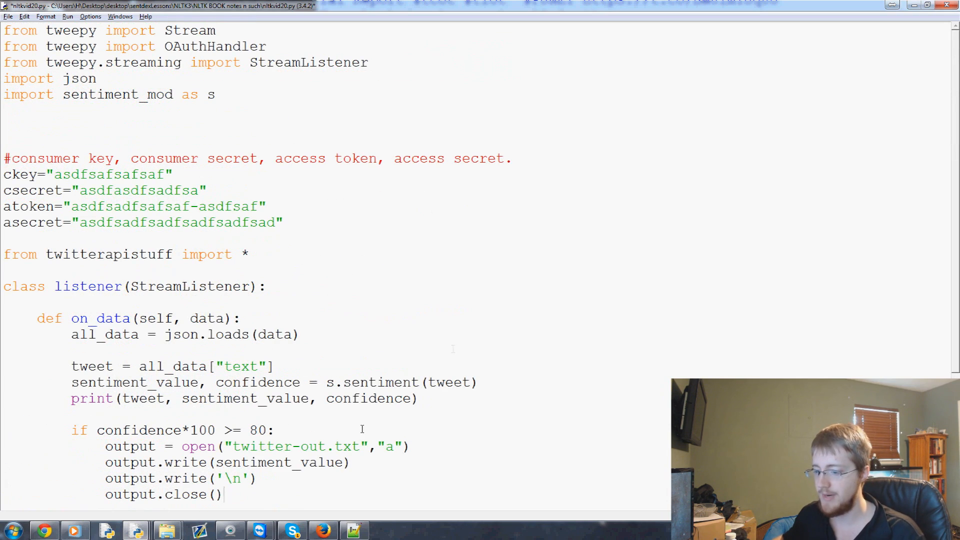
# - Save and run the script, scrolling through the streamed Obama tweets with pos/neg labels and confidence
pyautogui.scroll(-3)
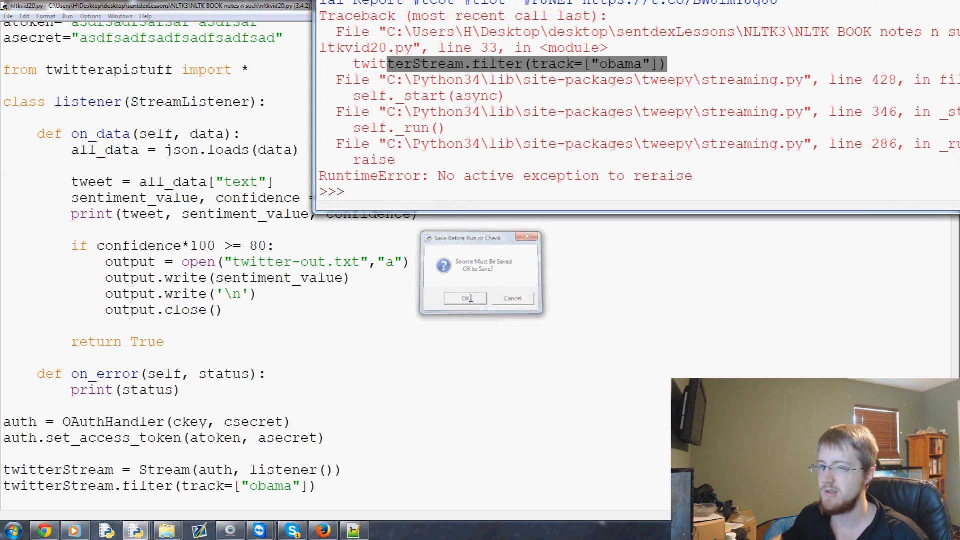
pyautogui.click(464, 298)
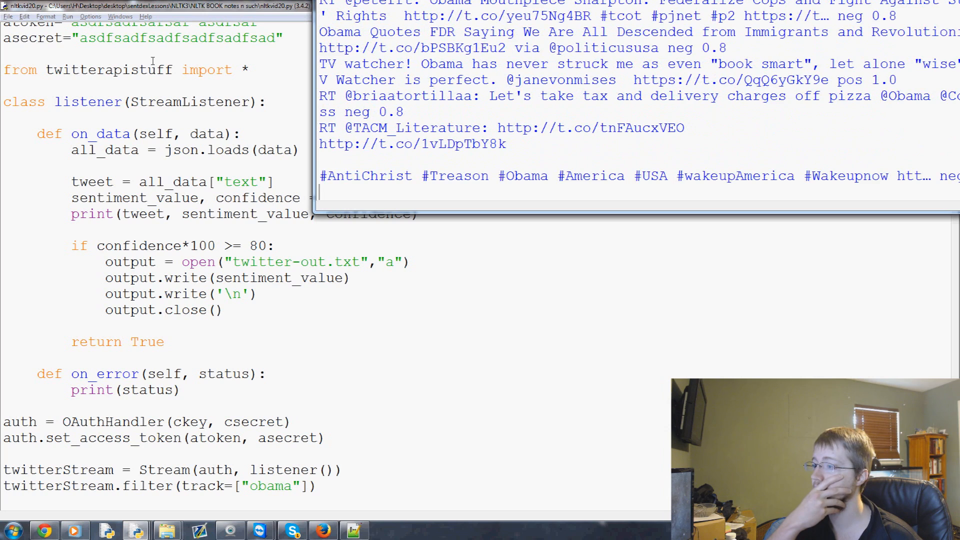
pyautogui.scroll(-3)
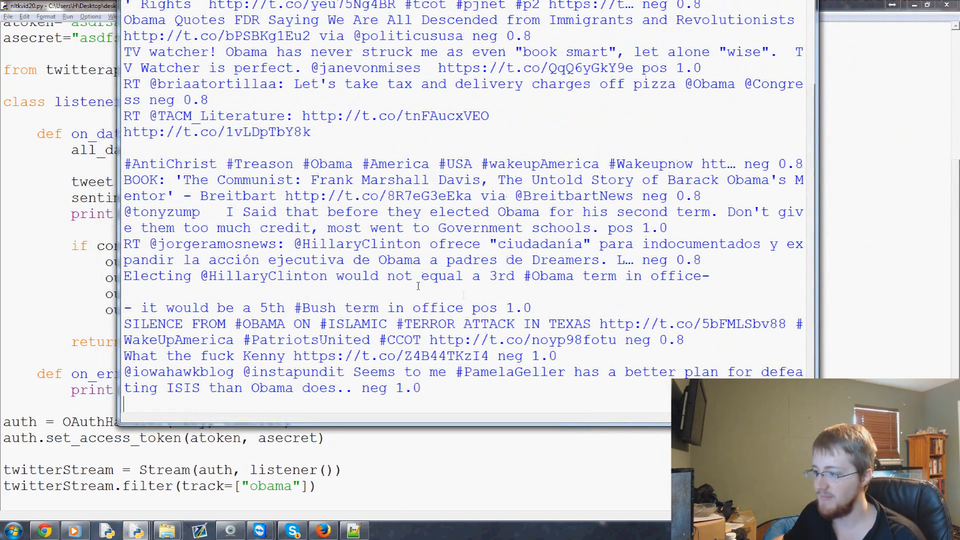
pyautogui.scroll(-3)
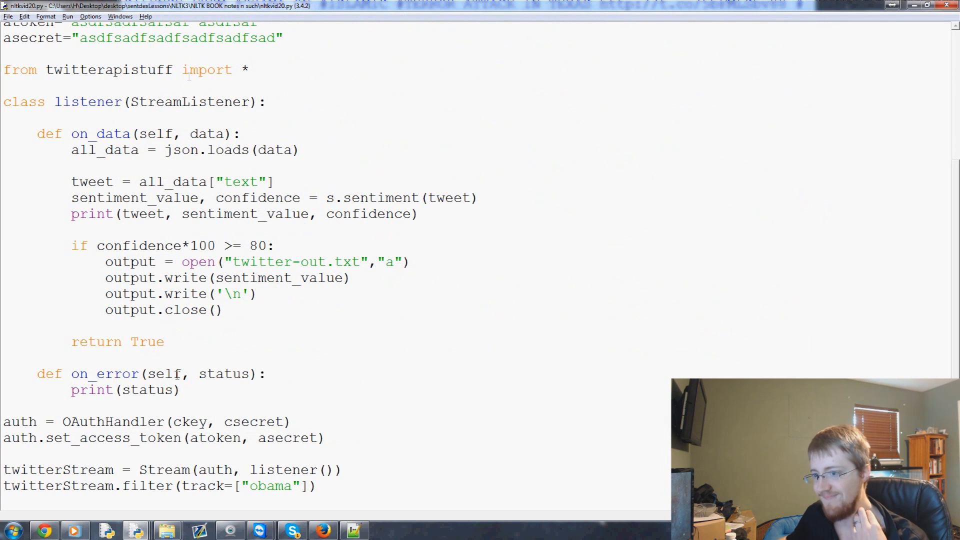
# - Wrap the on_data body in 'try:' with 'except: return True', then rerun the script
pyautogui.click(240, 133)
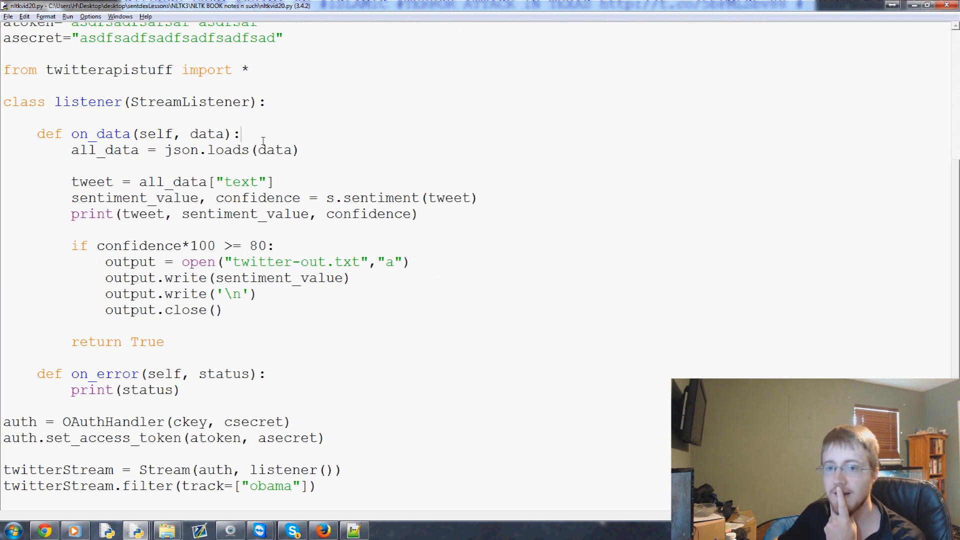
pyautogui.press('enter')
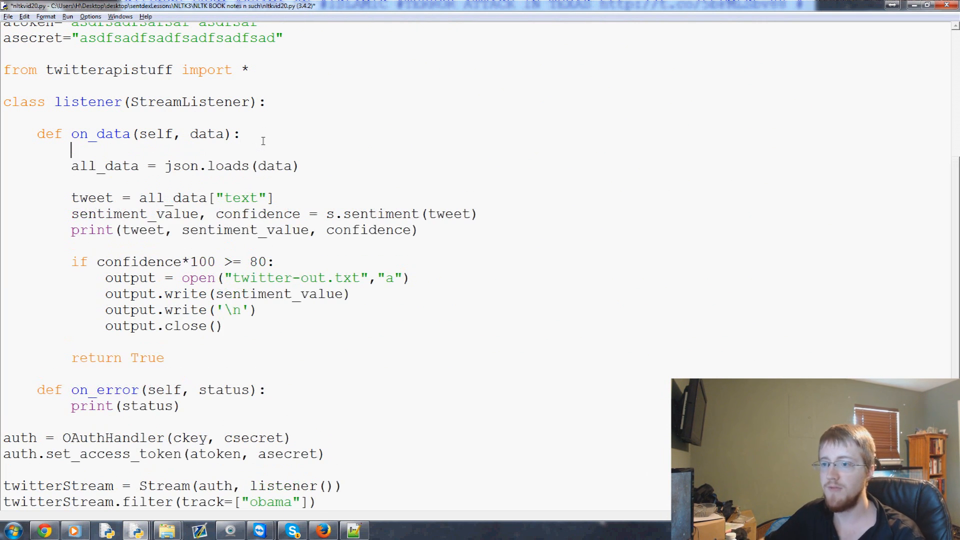
pyautogui.write('try:')
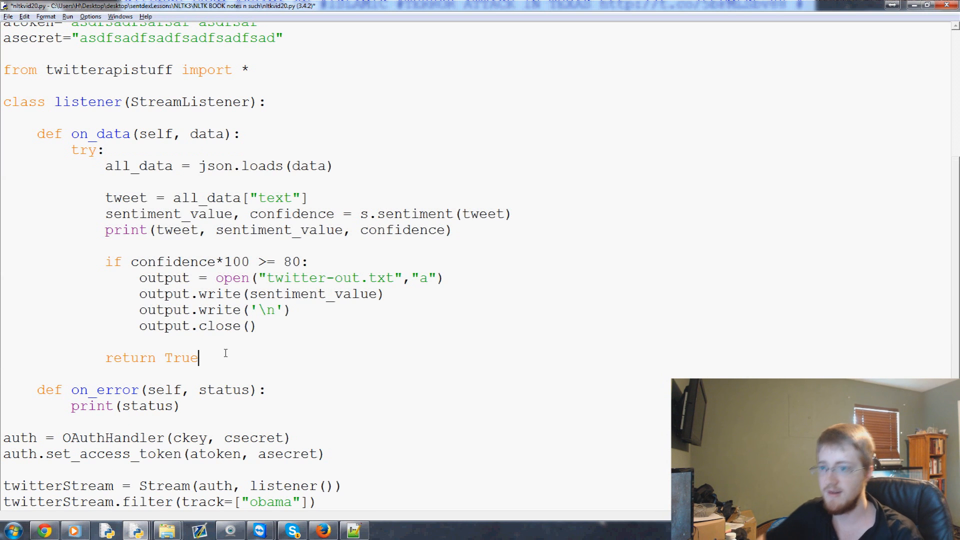
pyautogui.write('except:')
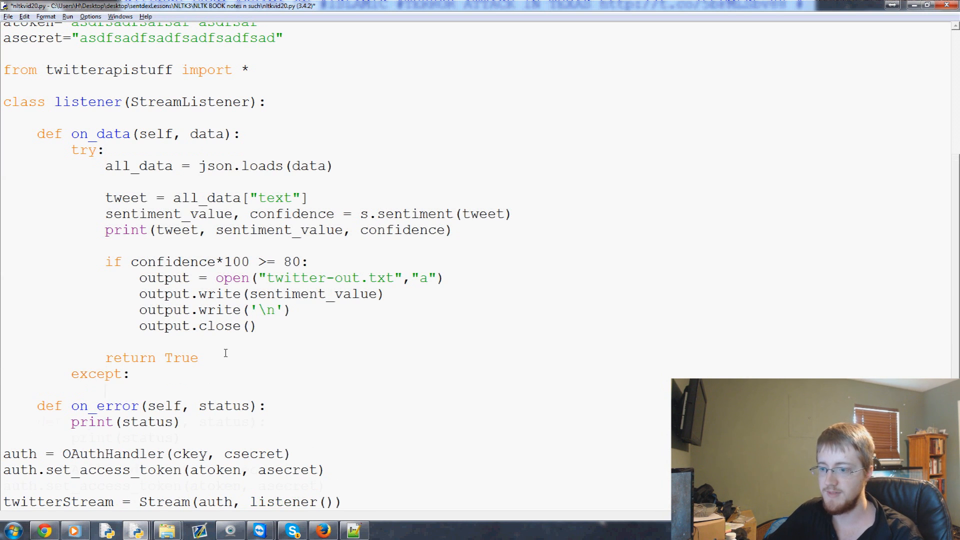
pyautogui.write('return True')
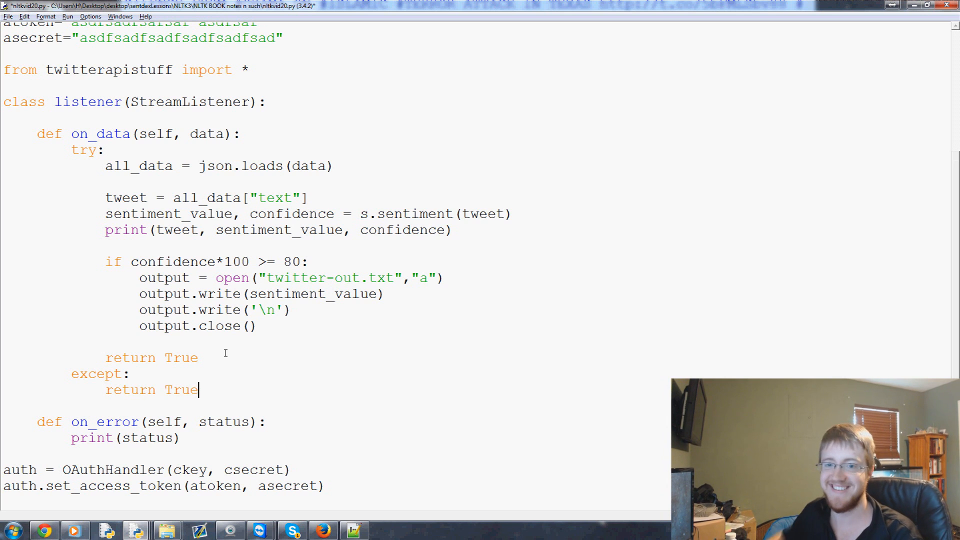
pyautogui.scroll(-3)
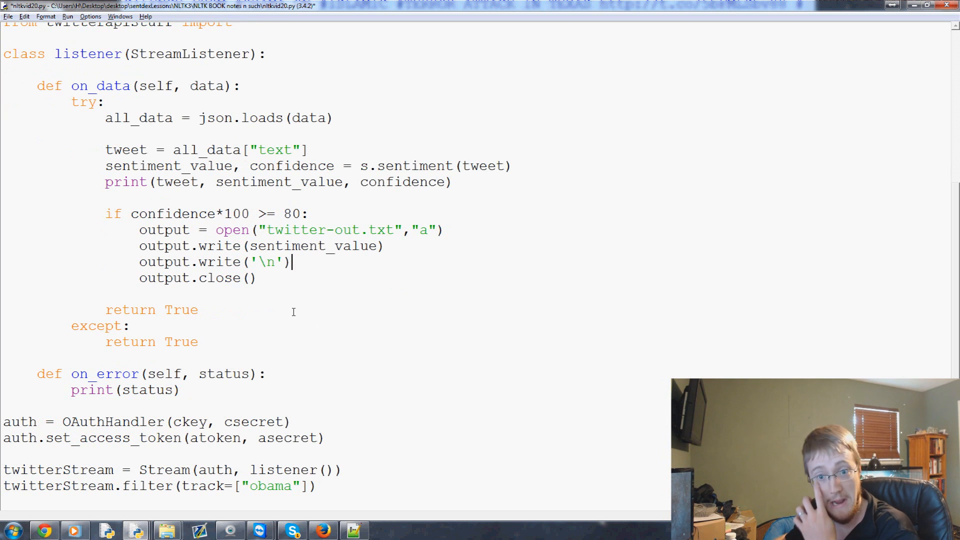
pyautogui.click(128, 325)
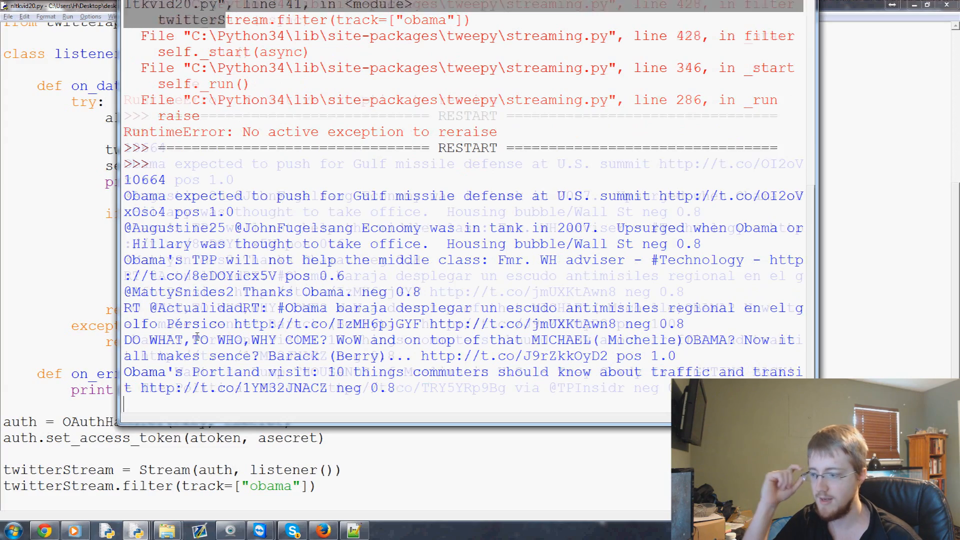
pyautogui.scroll(-3)
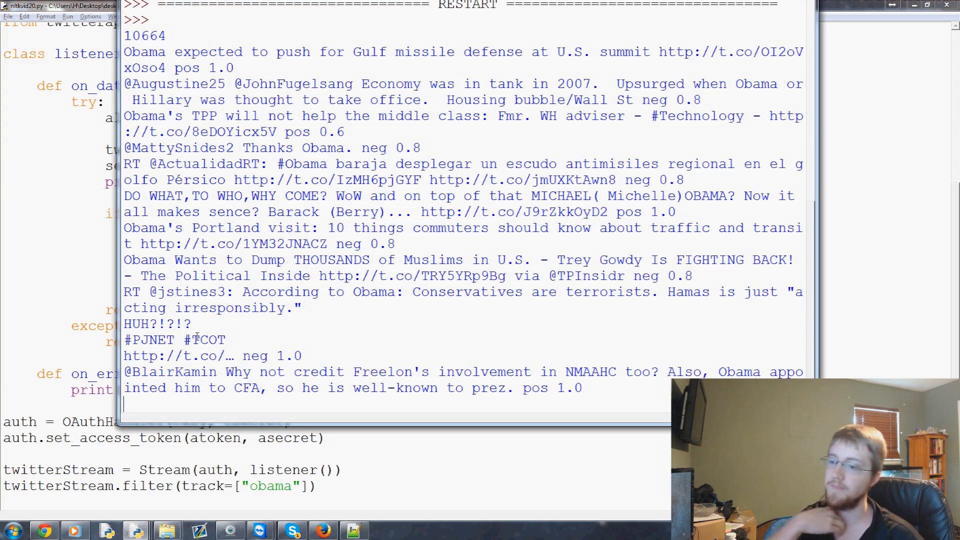
pyautogui.scroll(-3)
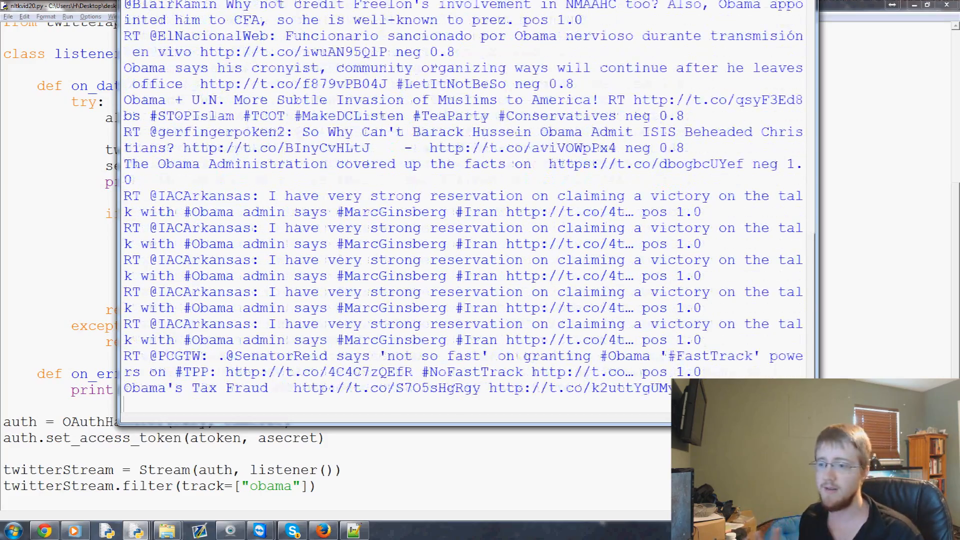
pyautogui.scroll(-3)
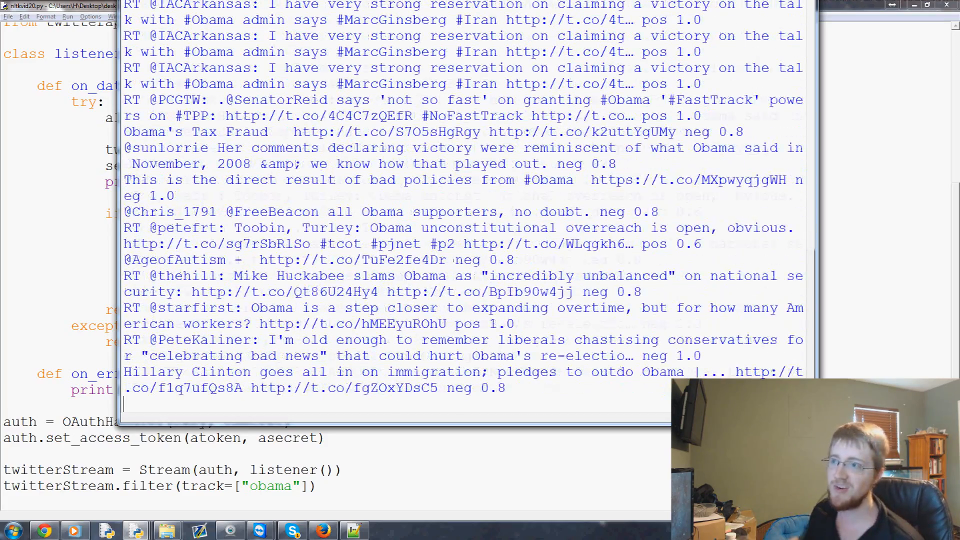
pyautogui.scroll(-3)
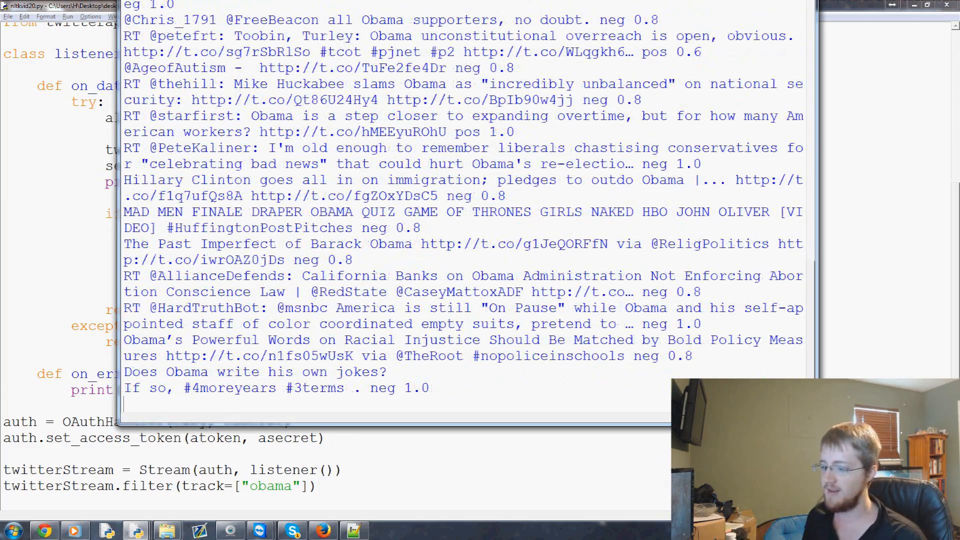
pyautogui.scroll(-3)
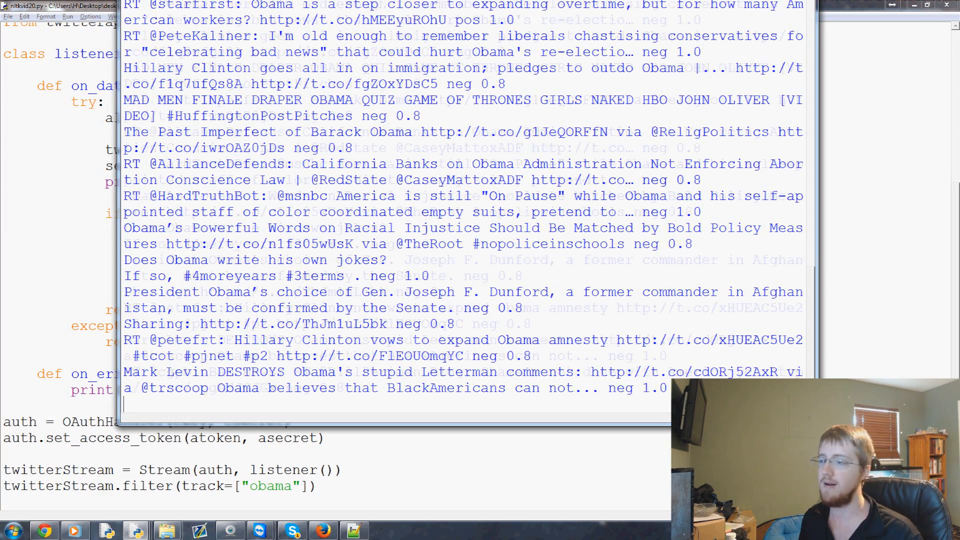
pyautogui.scroll(-3)
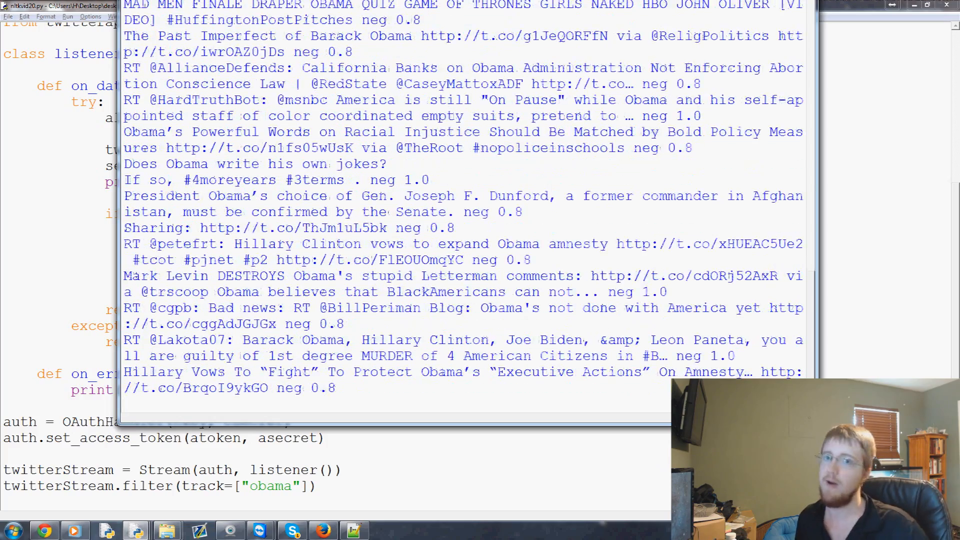
pyautogui.scroll(-3)
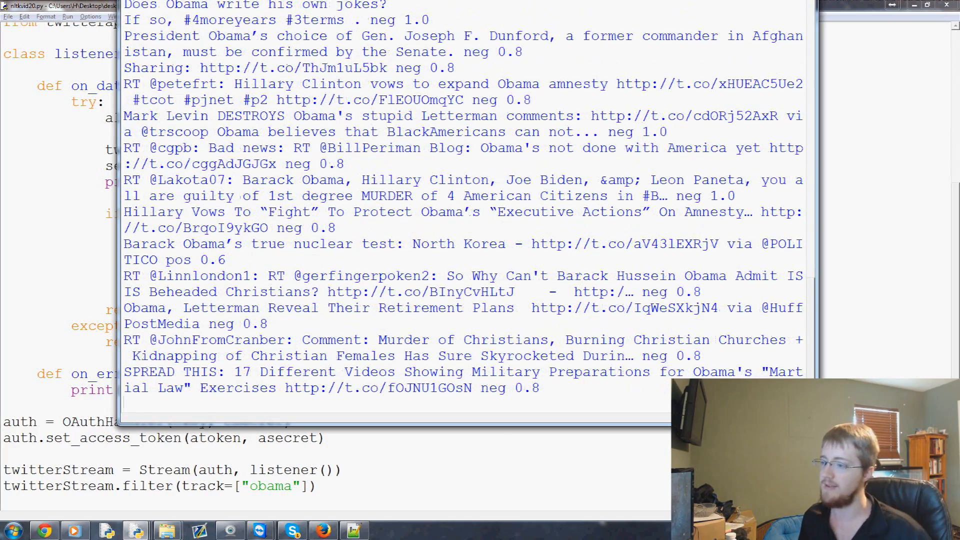
pyautogui.scroll(-3)
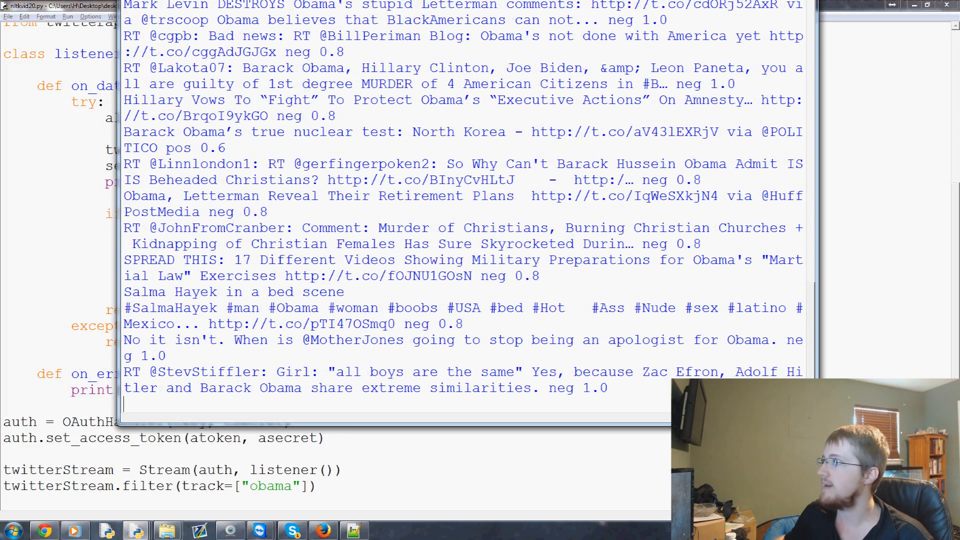
pyautogui.scroll(-3)
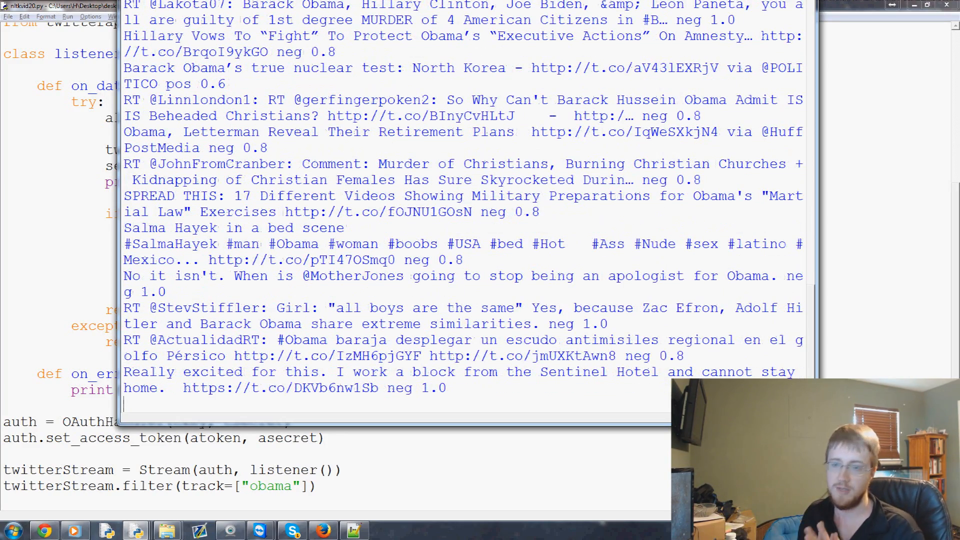
pyautogui.scroll(-3)
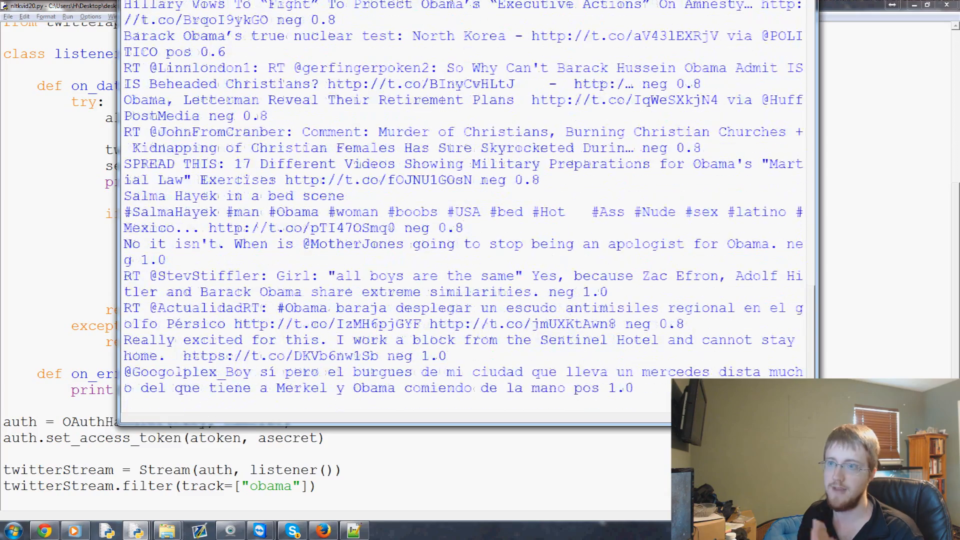
pyautogui.scroll(-3)
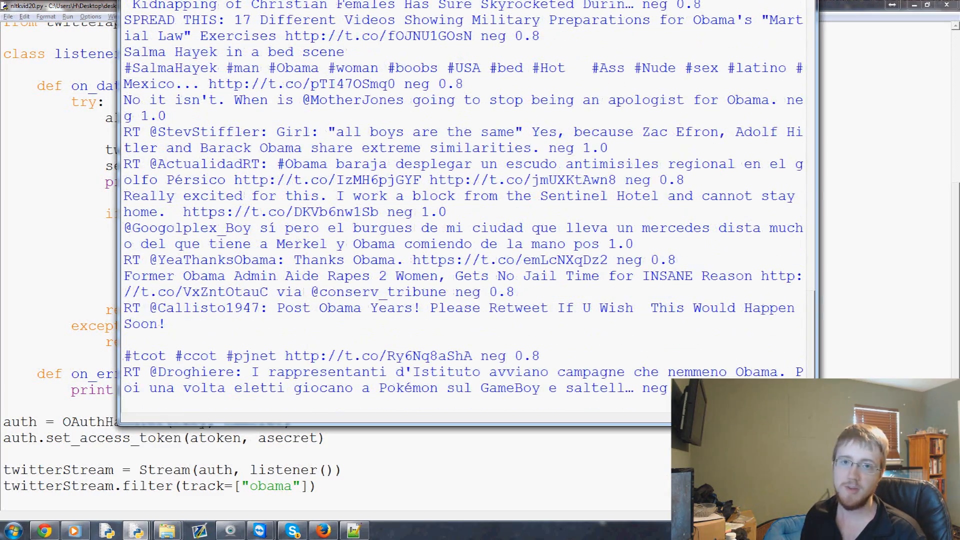
pyautogui.scroll(-3)
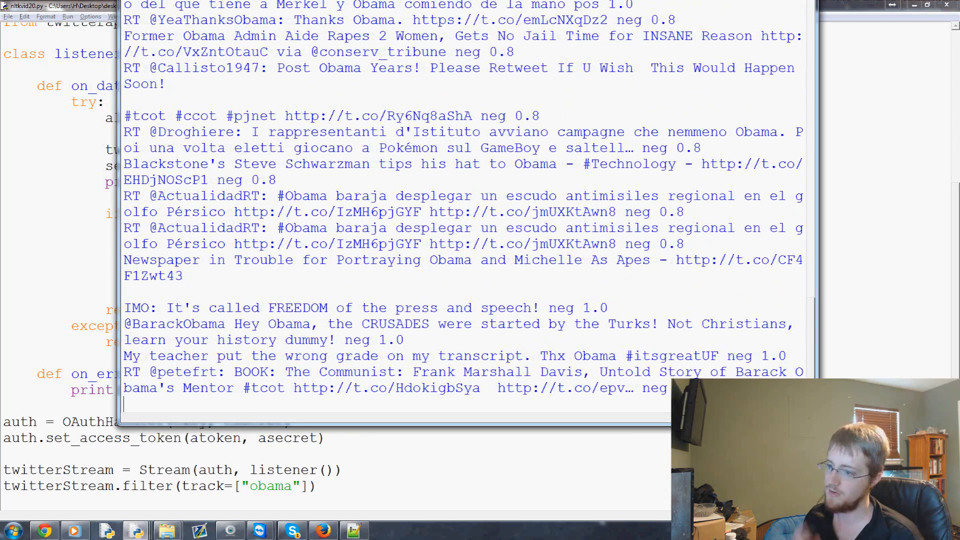
pyautogui.scroll(-3)
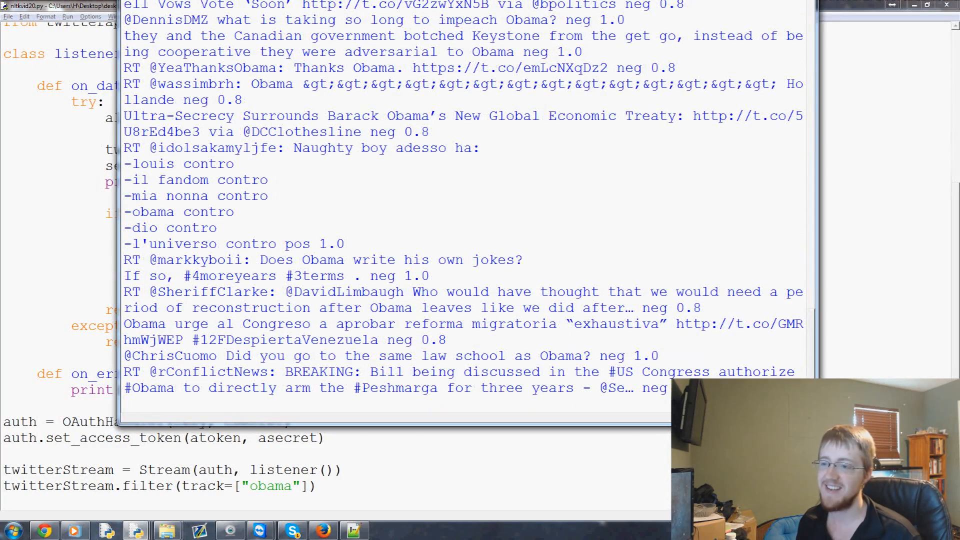
pyautogui.scroll(-3)
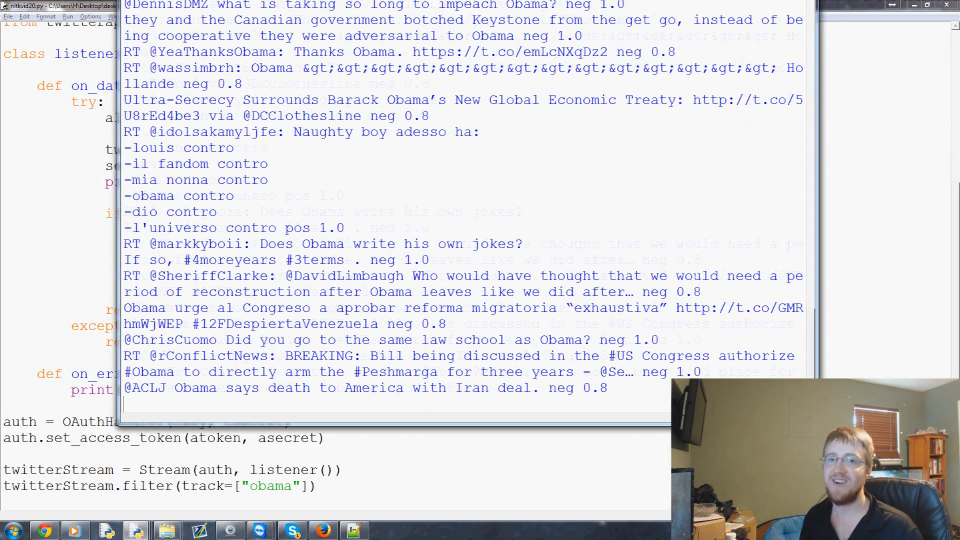
pyautogui.scroll(-3)
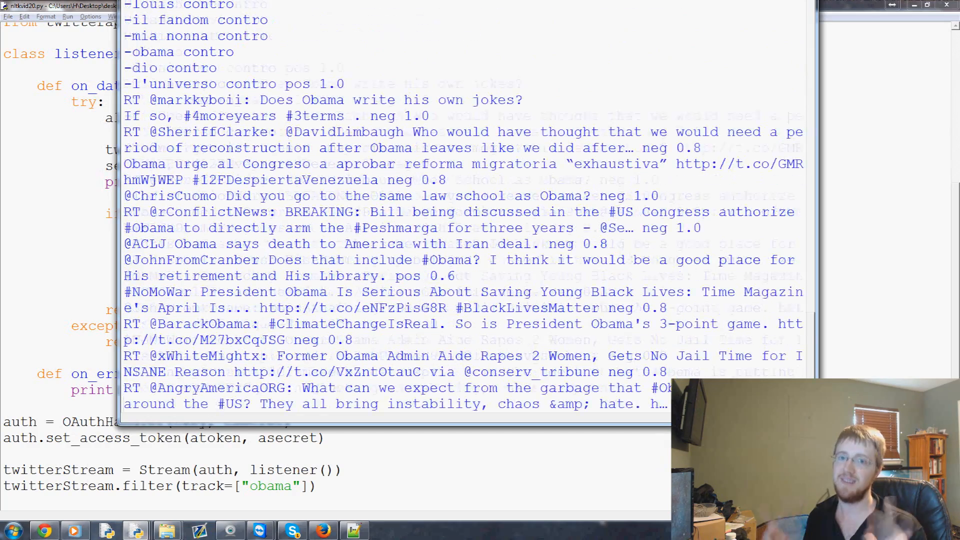